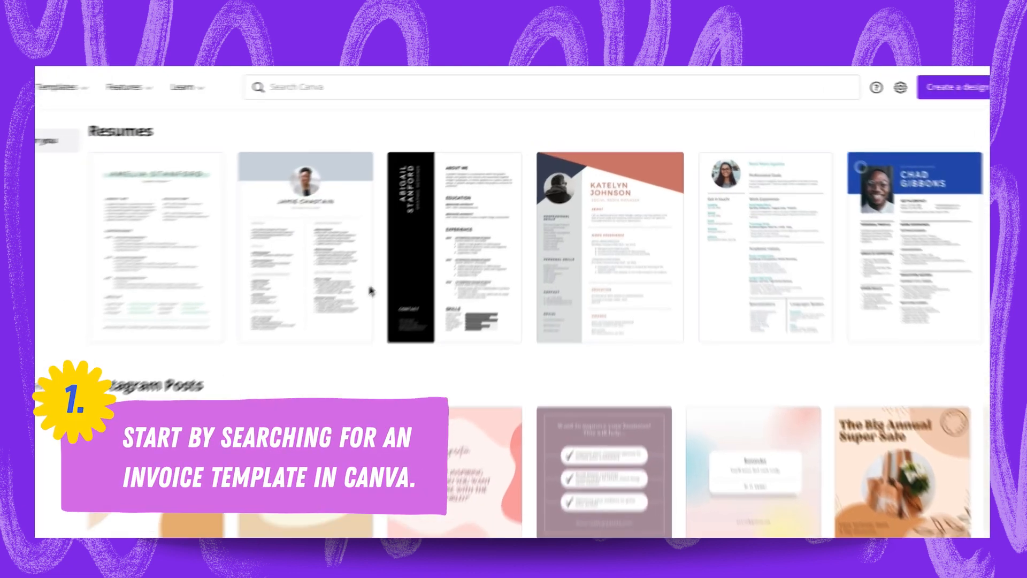
- Search Canva for 'invoice' and choose the Invoice suggestion to list templates
click(458, 87)
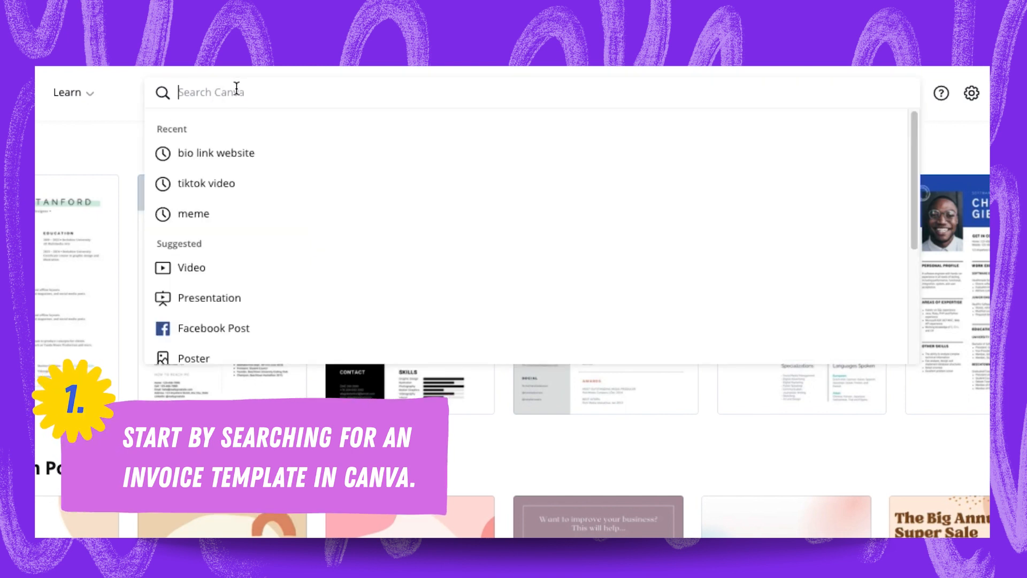
text(invoice)
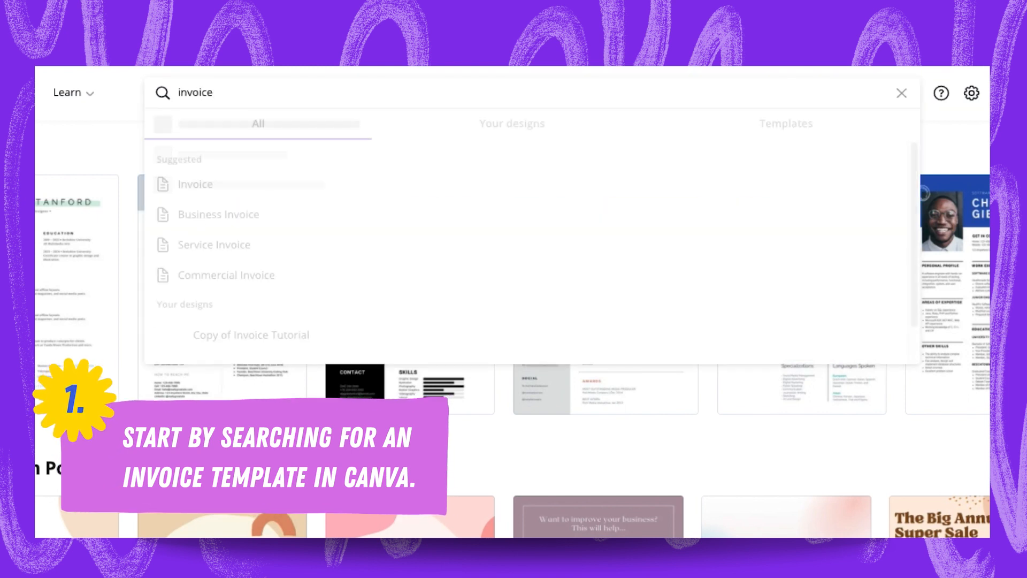
mouse_move(237, 228)
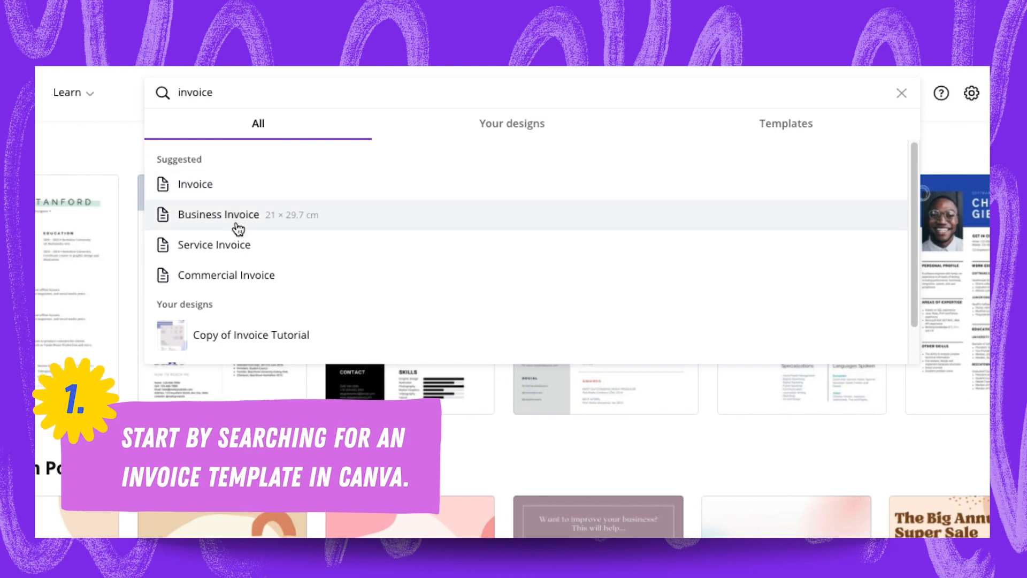
mouse_move(207, 190)
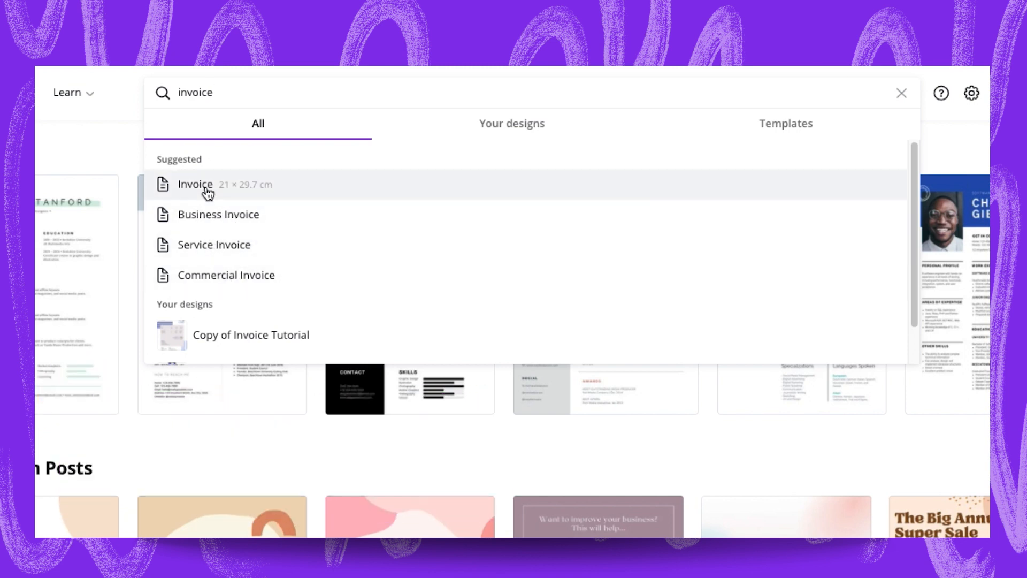
click(194, 184)
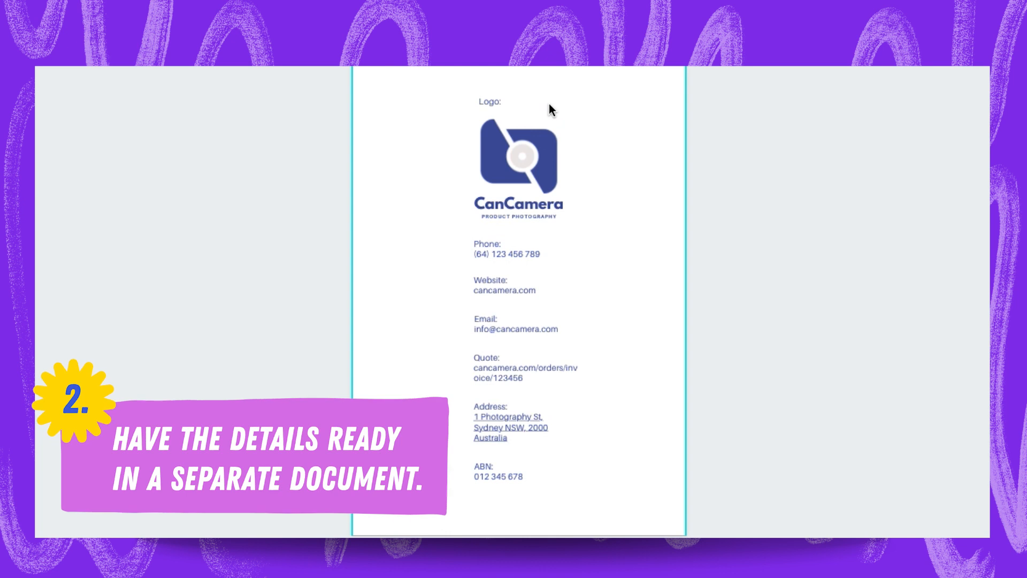
click(519, 164)
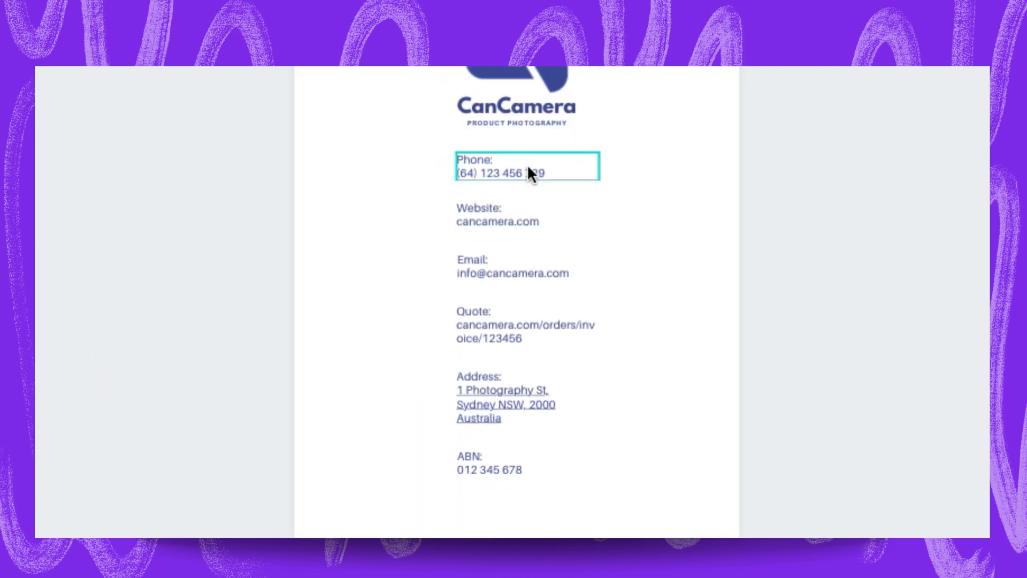
click(527, 266)
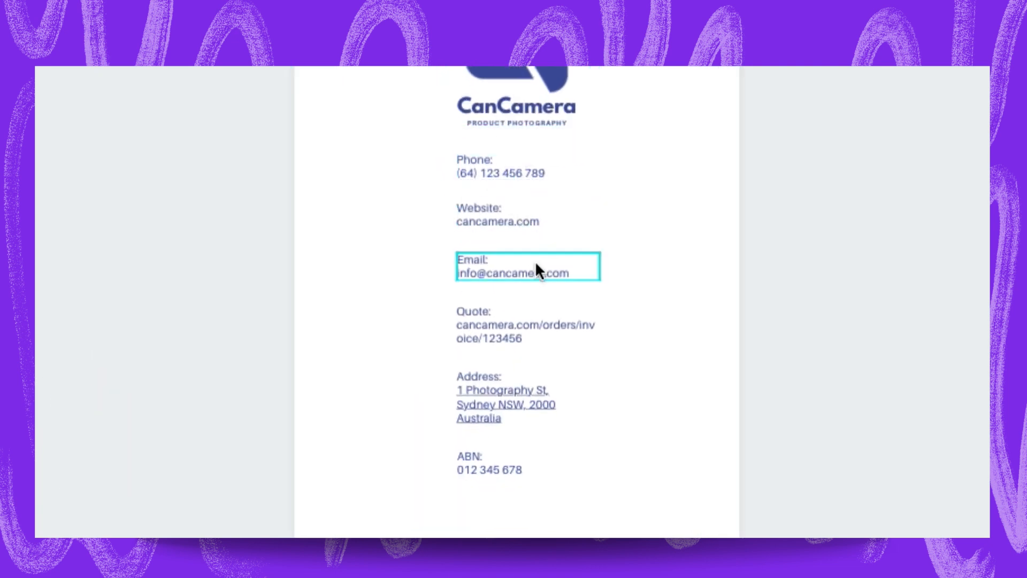
click(527, 324)
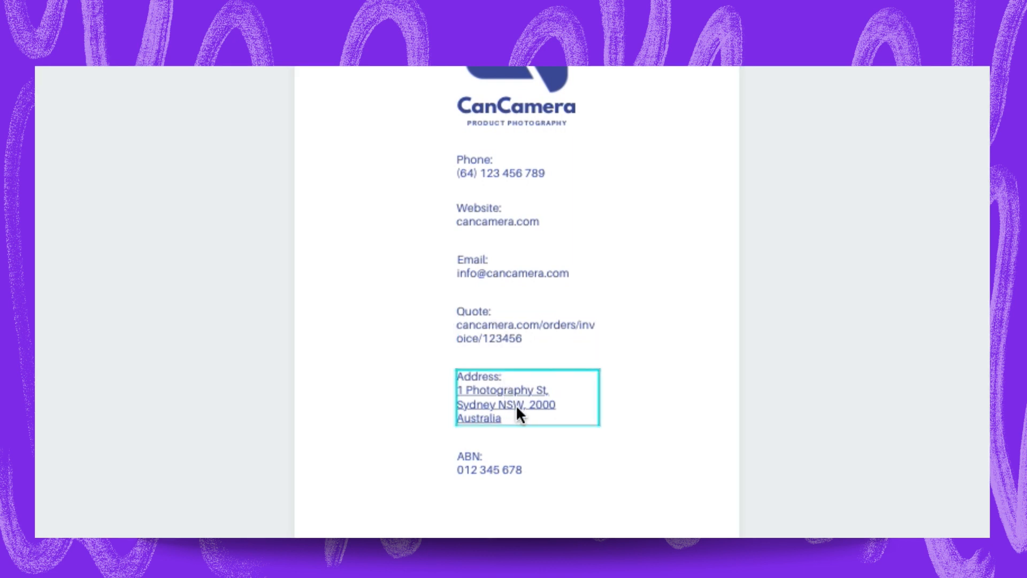
mouse_move(499, 400)
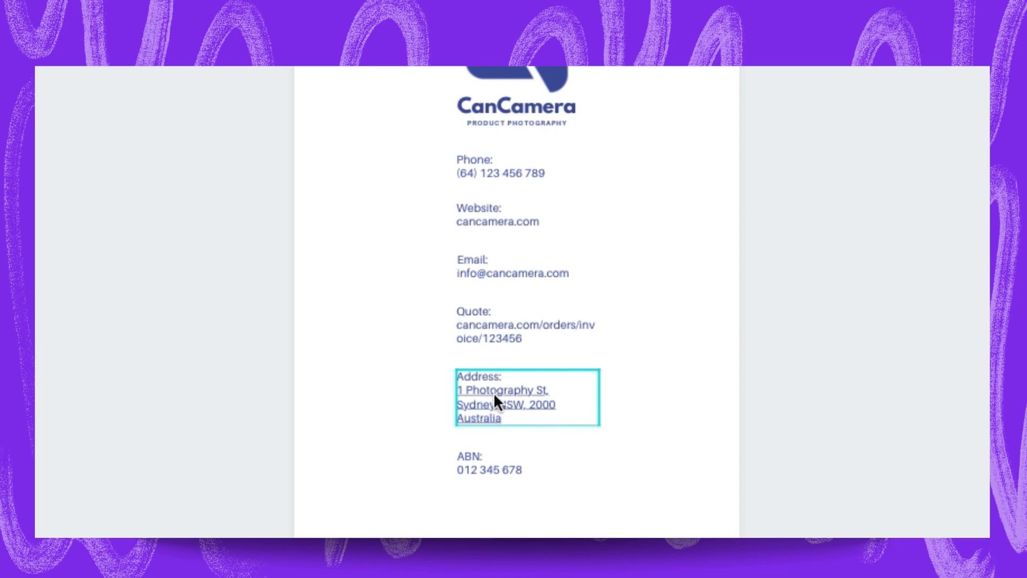
mouse_move(513, 396)
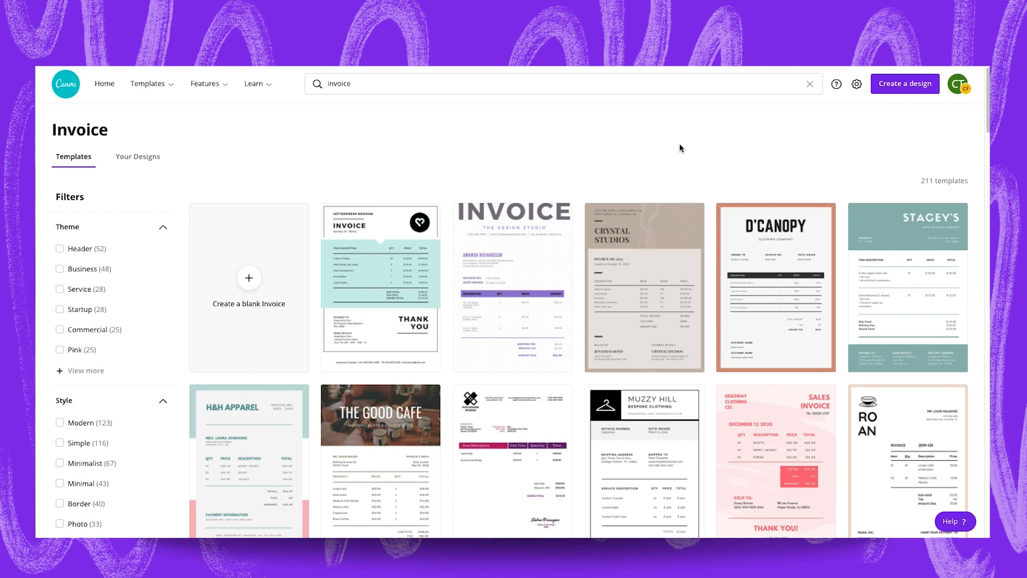
- Browse the invoice results and open the teal-striped Happy Design Co. template
scroll(down, 3)
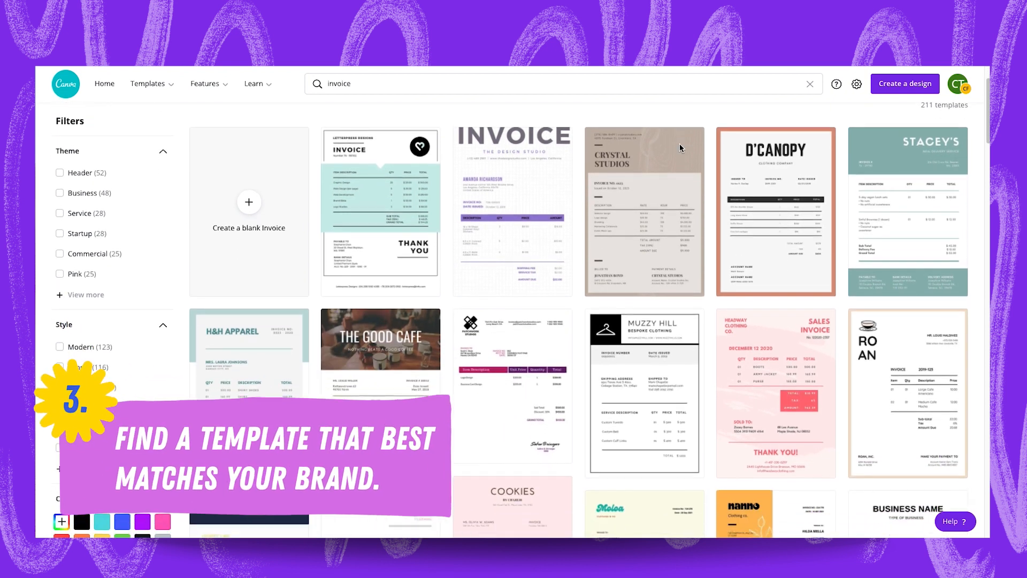
scroll(down, 3)
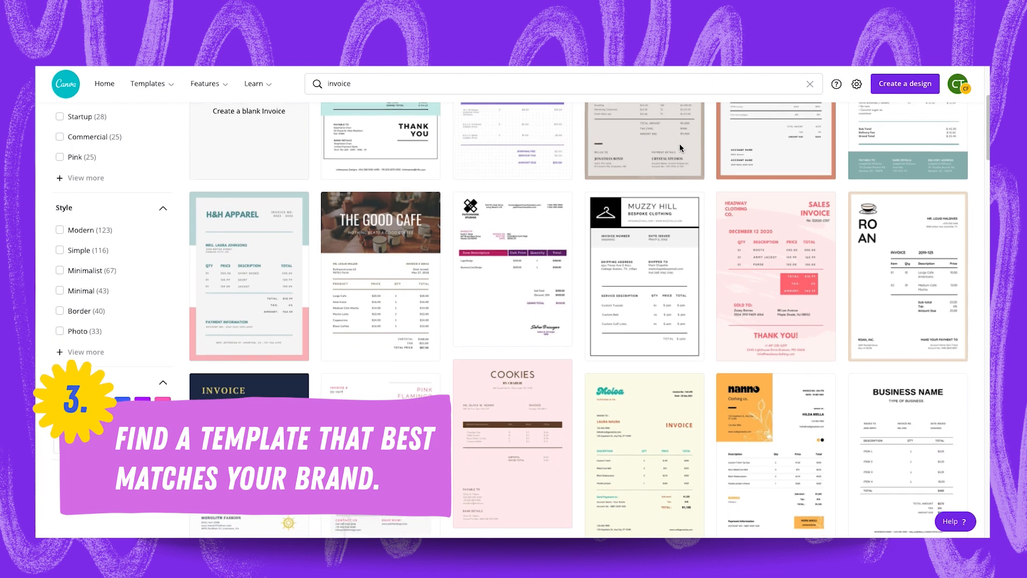
scroll(down, 3)
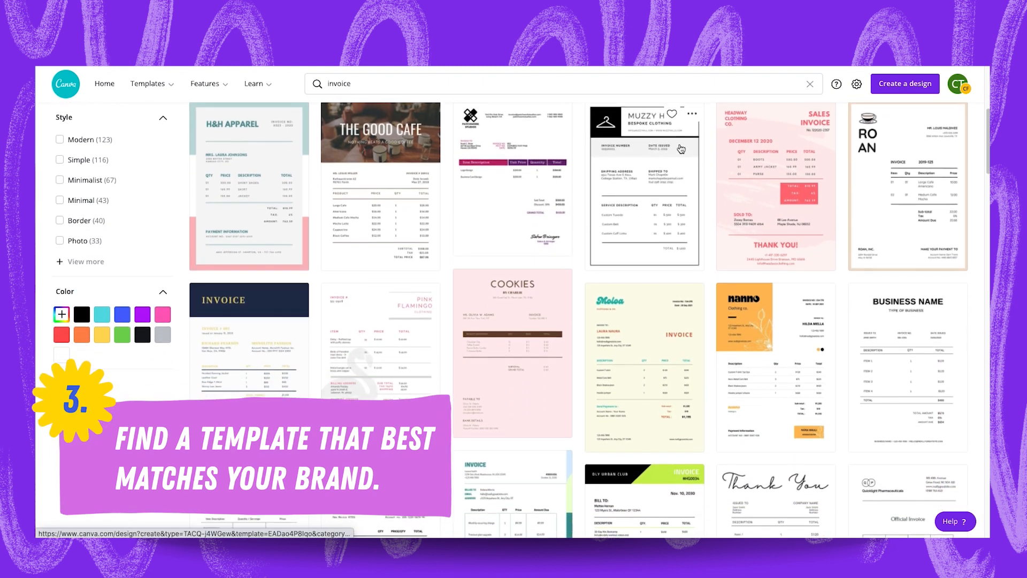
scroll(down, 3)
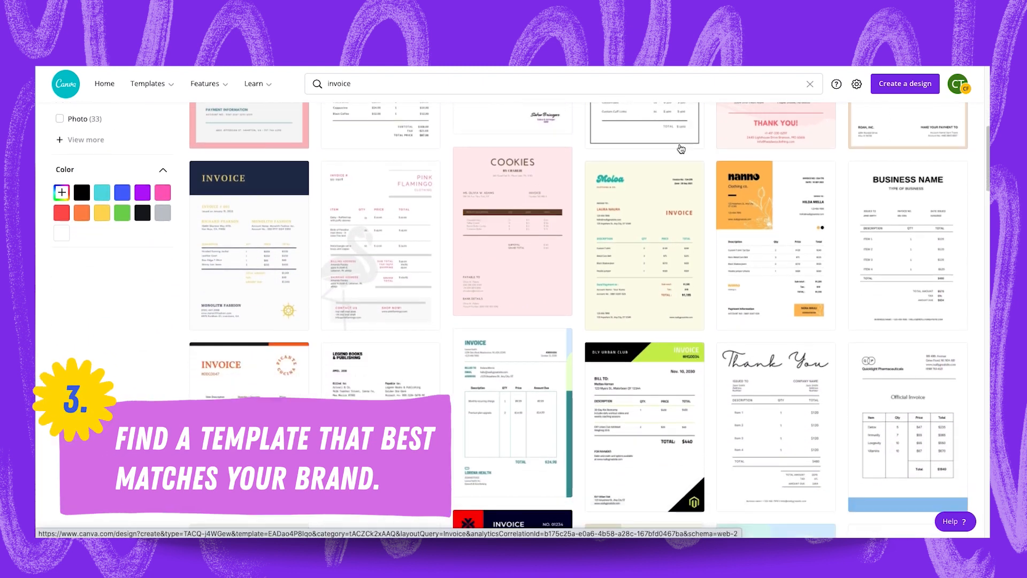
scroll(down, 3)
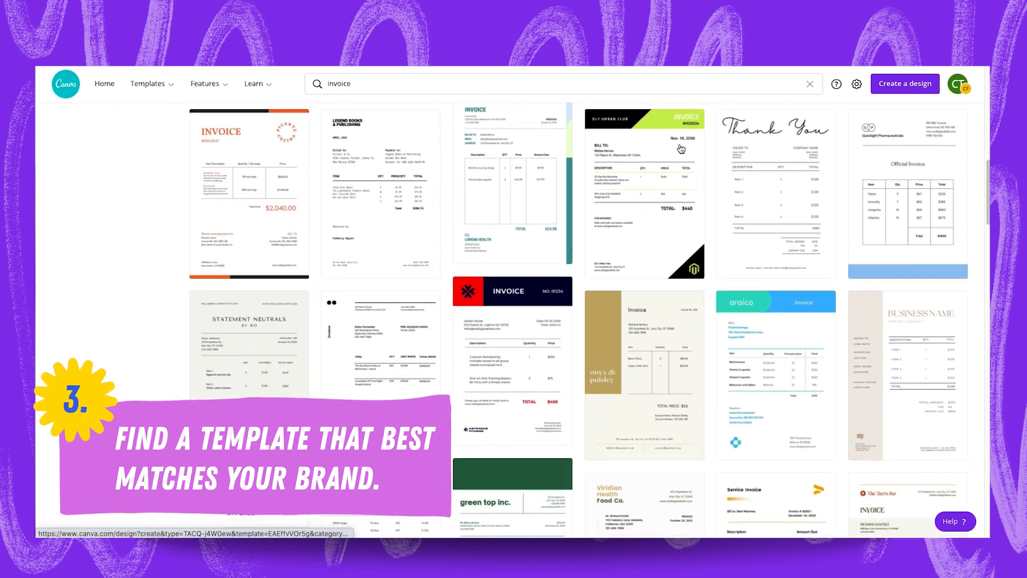
scroll(down, 3)
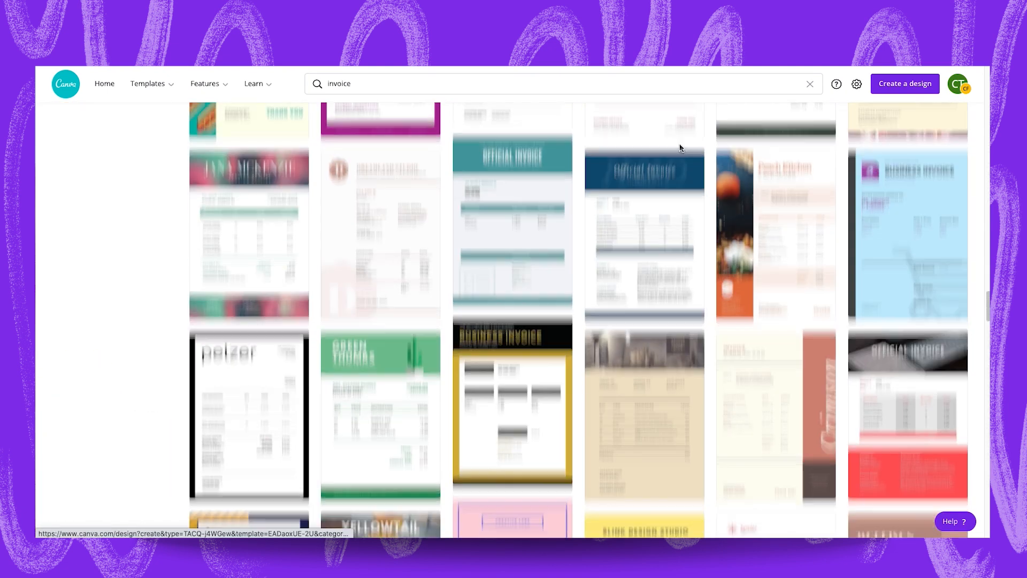
scroll(down, 3)
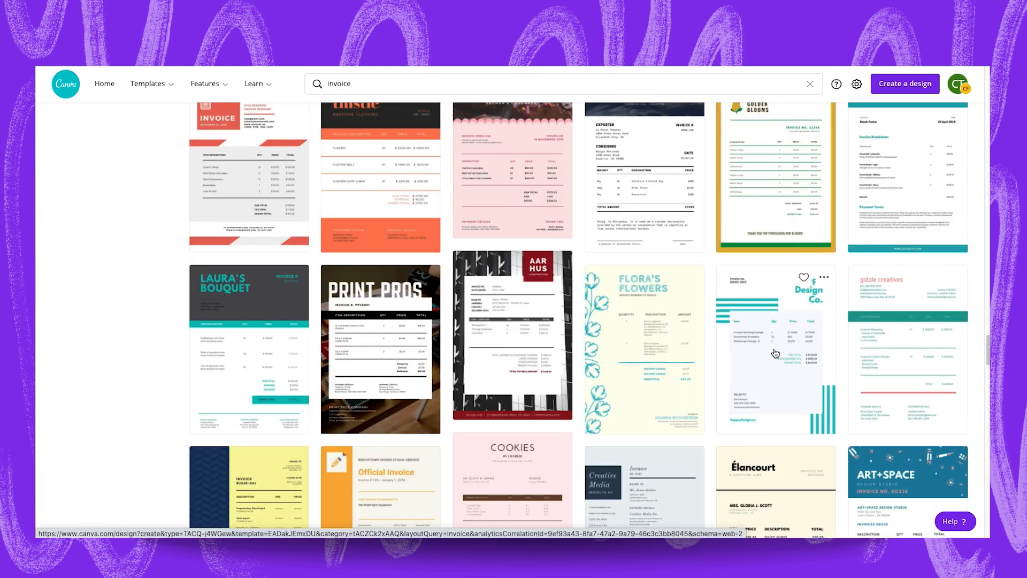
mouse_move(773, 376)
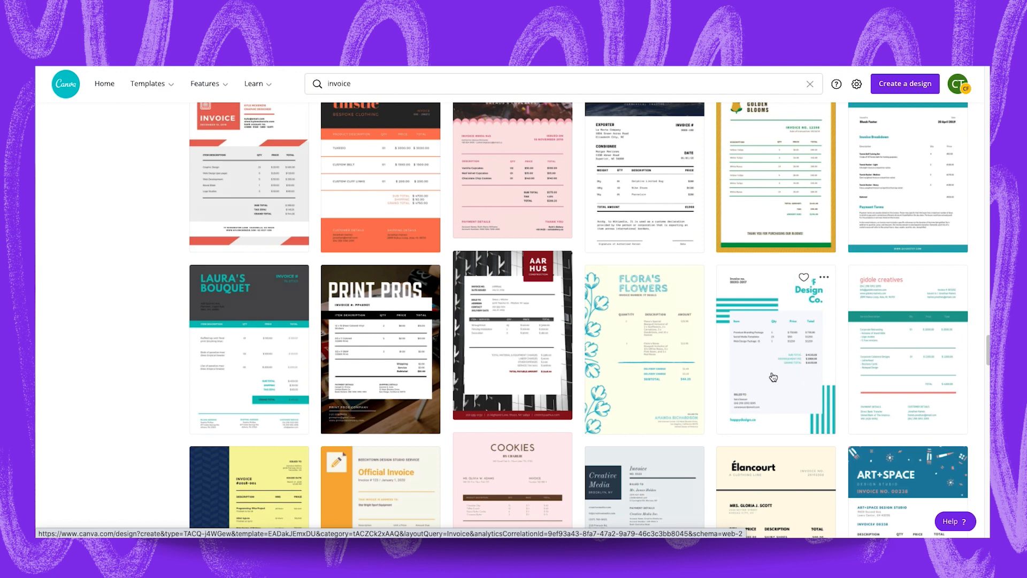
click(776, 347)
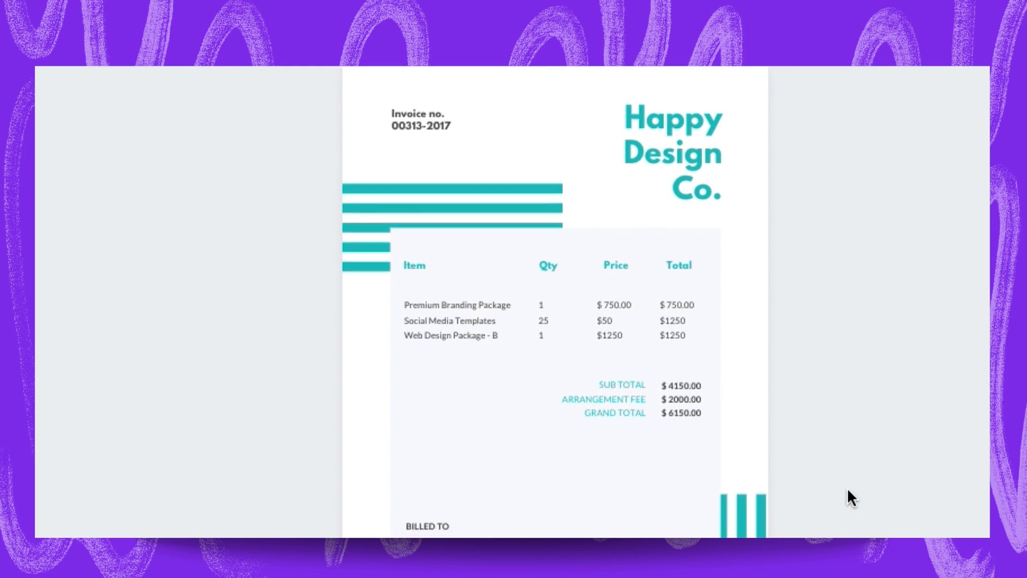
- Open the template in the editor and title the design 'CanCamera Invoice Template'
scroll(down, 3)
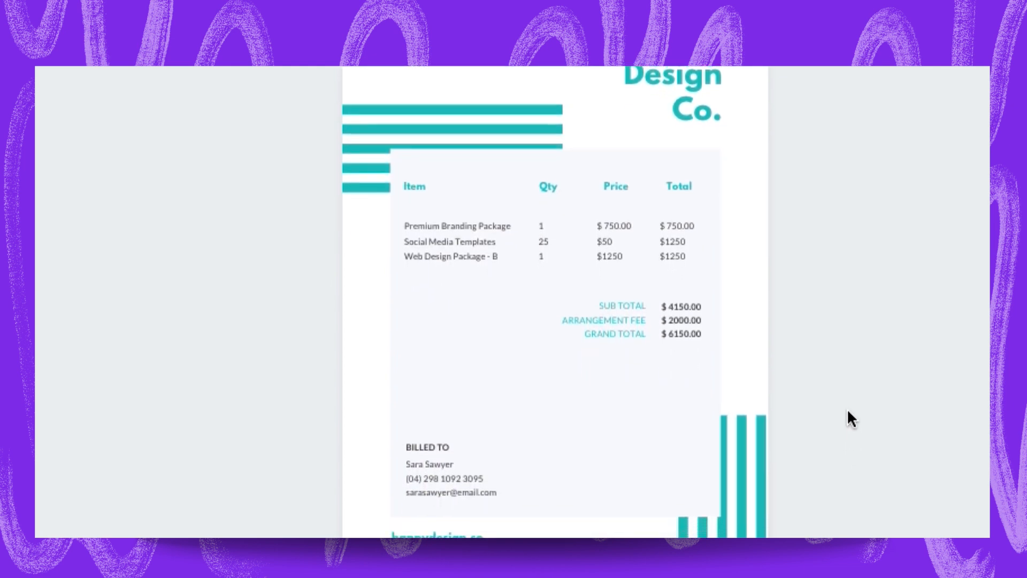
scroll(down, 3)
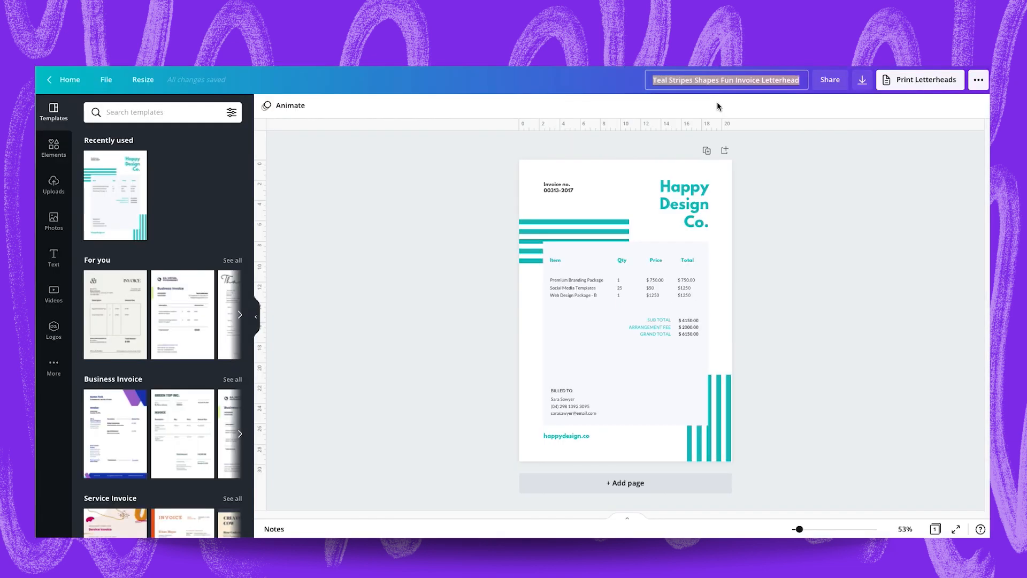
text(CanCamera Invoice Template)
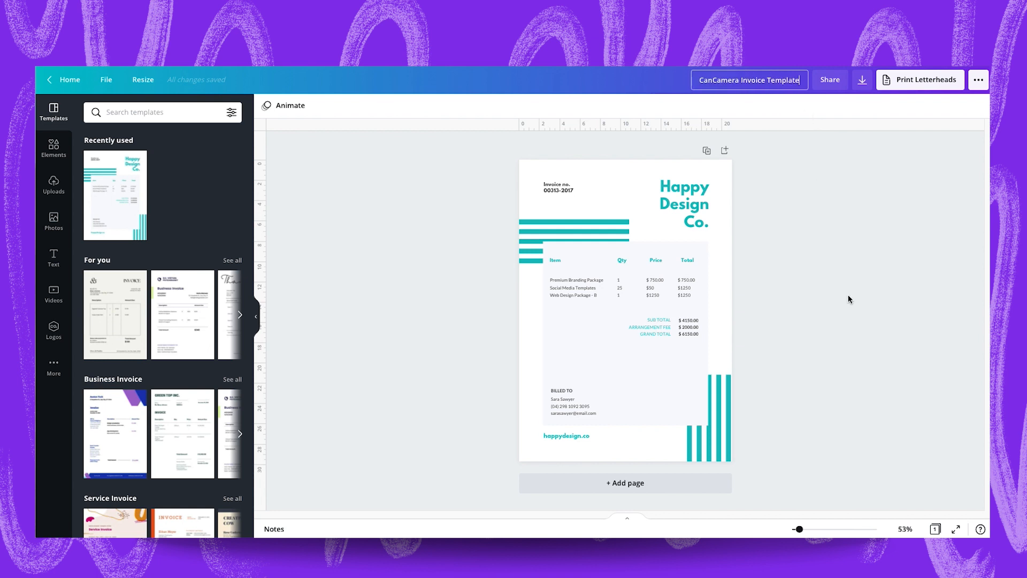
- Swap the Happy Design Co. name for the CanCamera logo at the invoice's top right
click(683, 203)
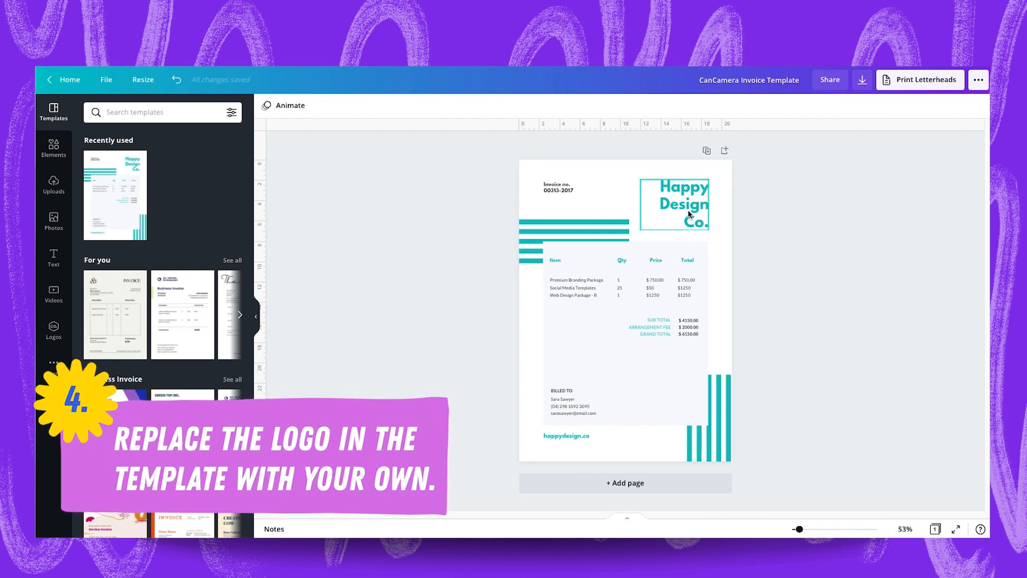
click(675, 203)
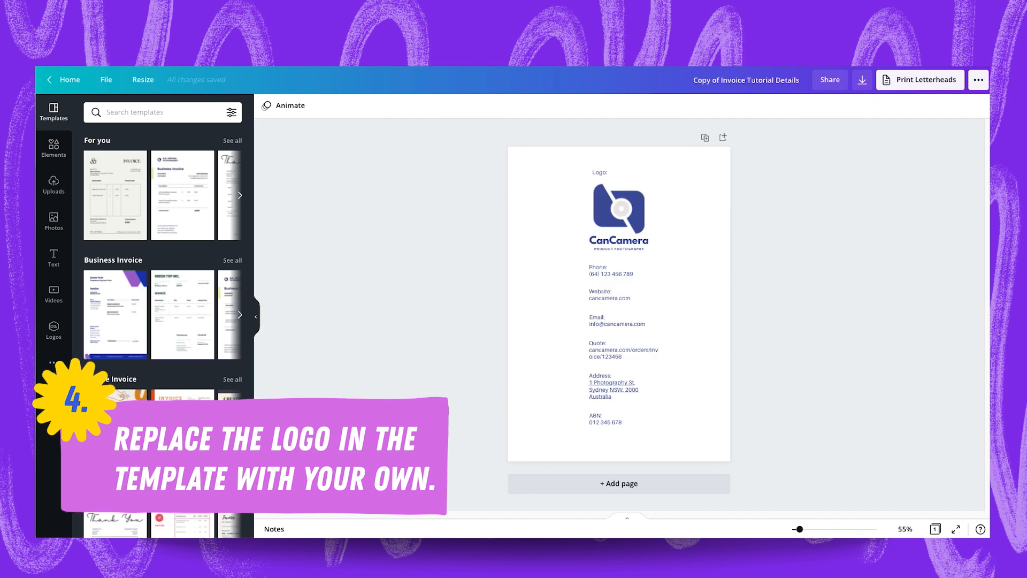
click(618, 216)
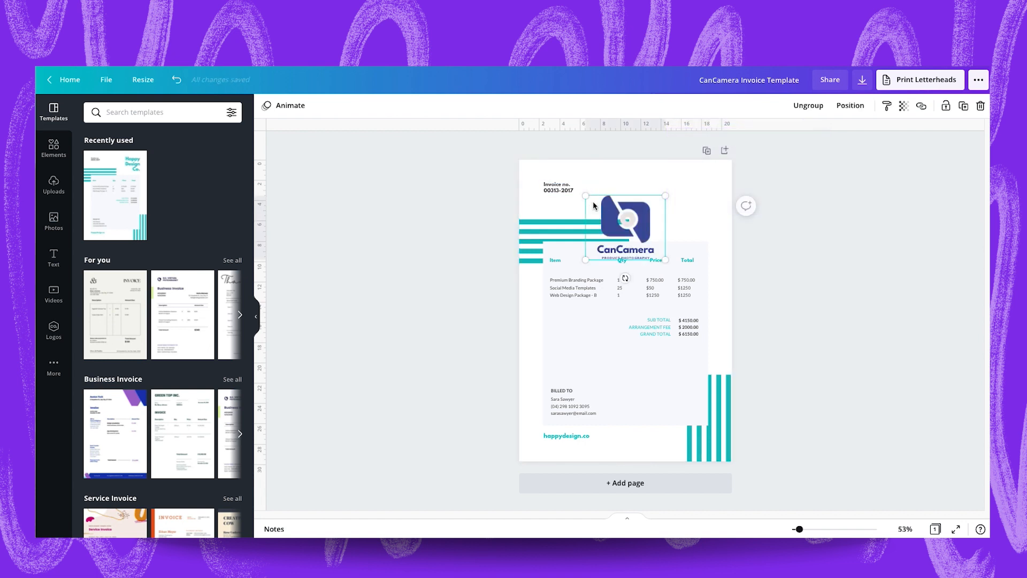
drag(622, 222, 678, 202)
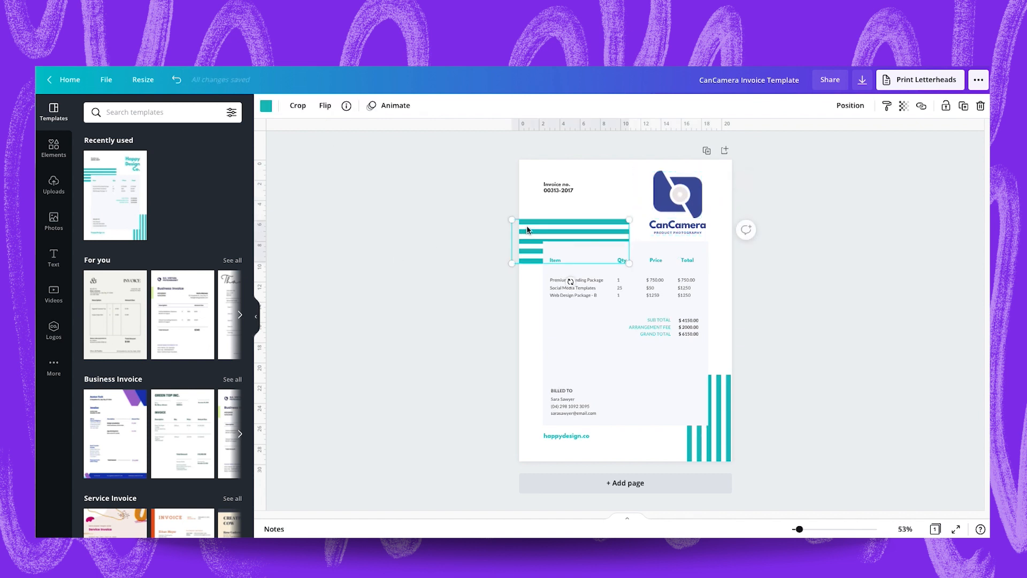
- Recolour the top-left stripes navy and the bottom-right vertical stripes light grey
click(266, 106)
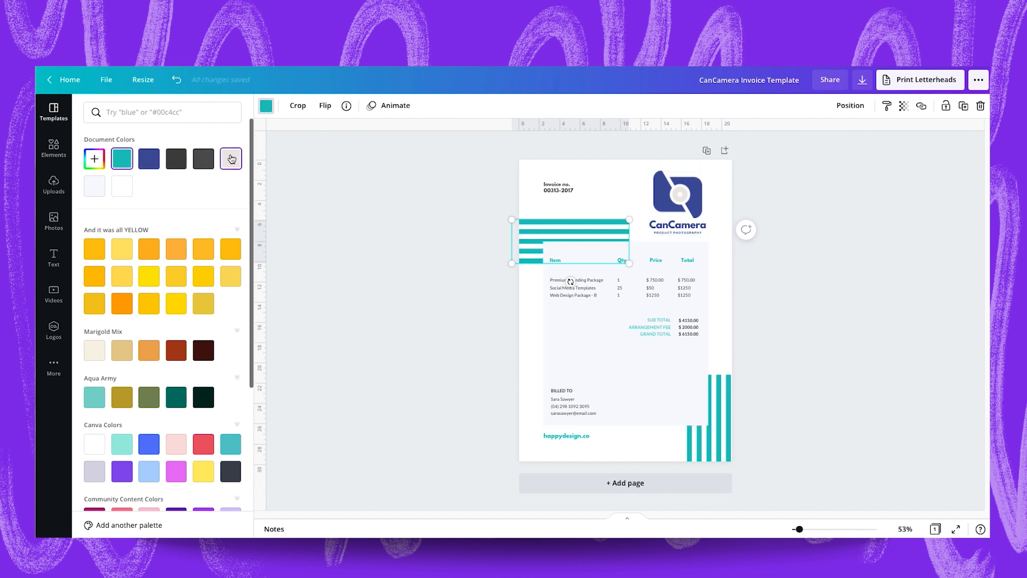
click(676, 201)
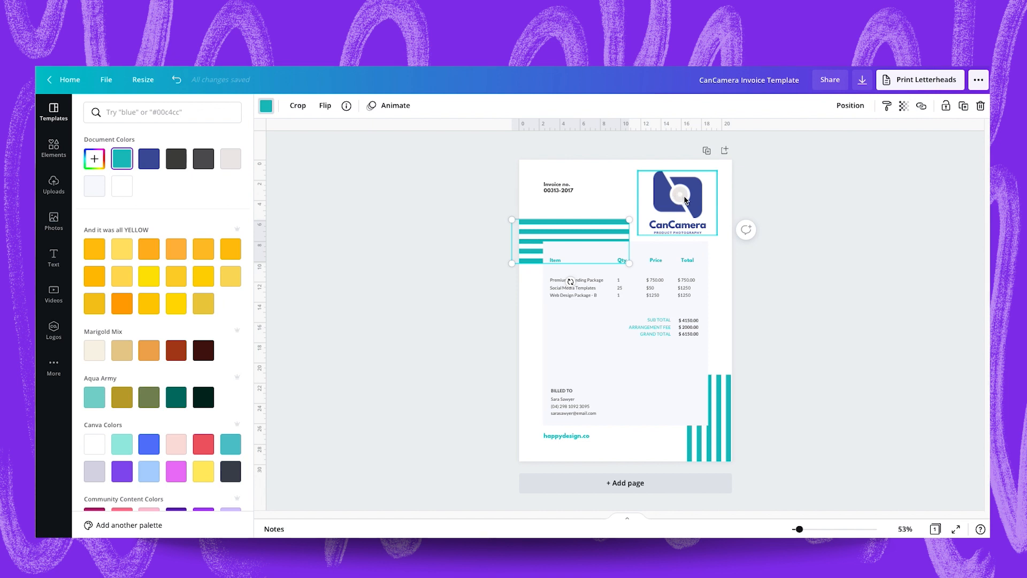
mouse_move(677, 196)
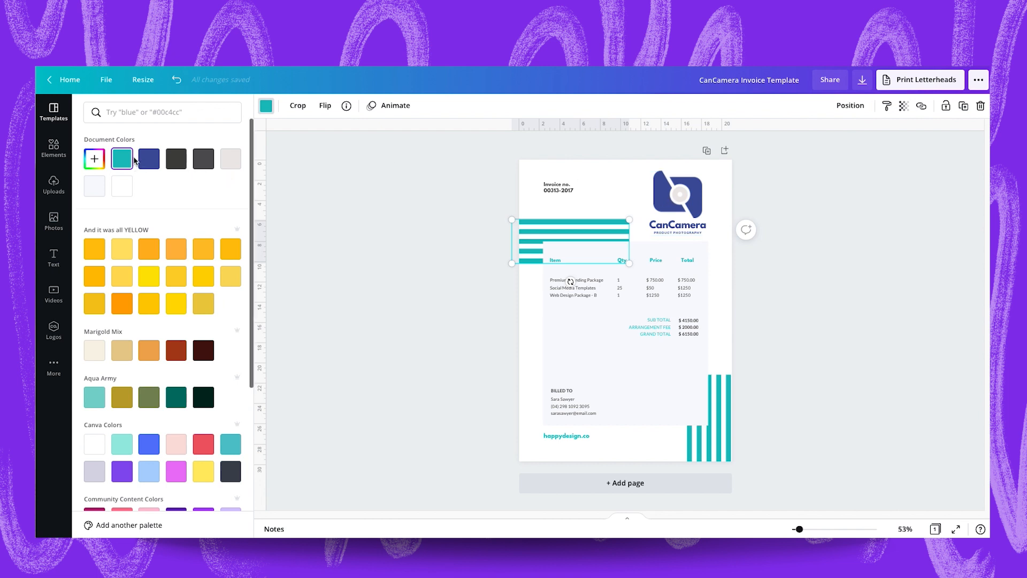
click(149, 159)
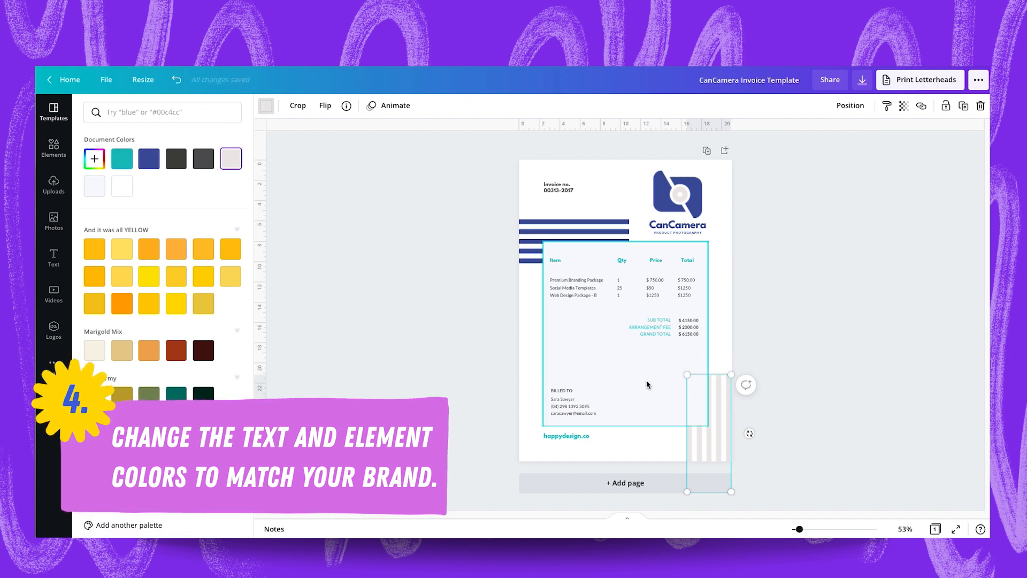
click(554, 260)
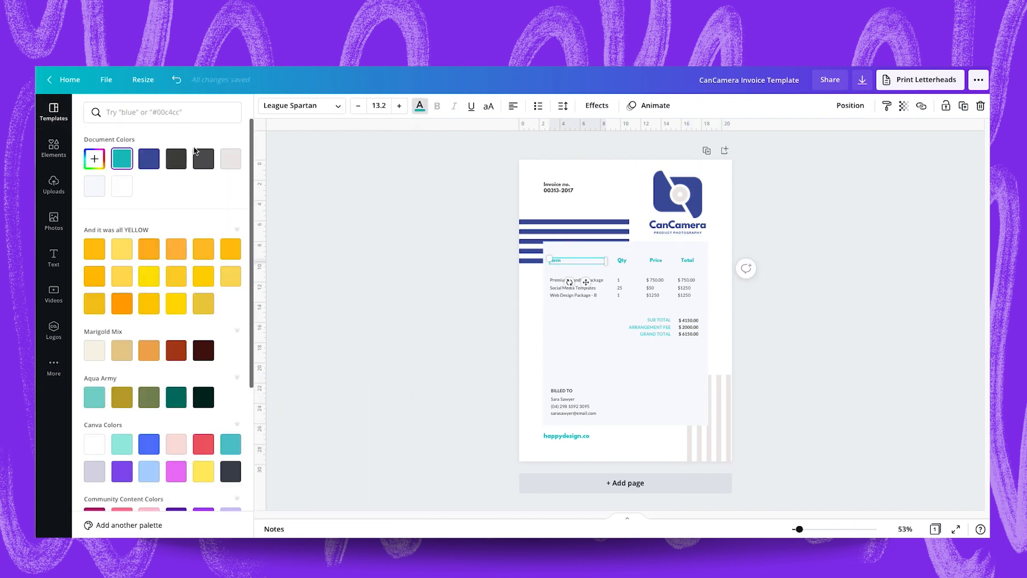
- Turn the Item heading, totals, Billed To and website text navy with bolder type
click(53, 110)
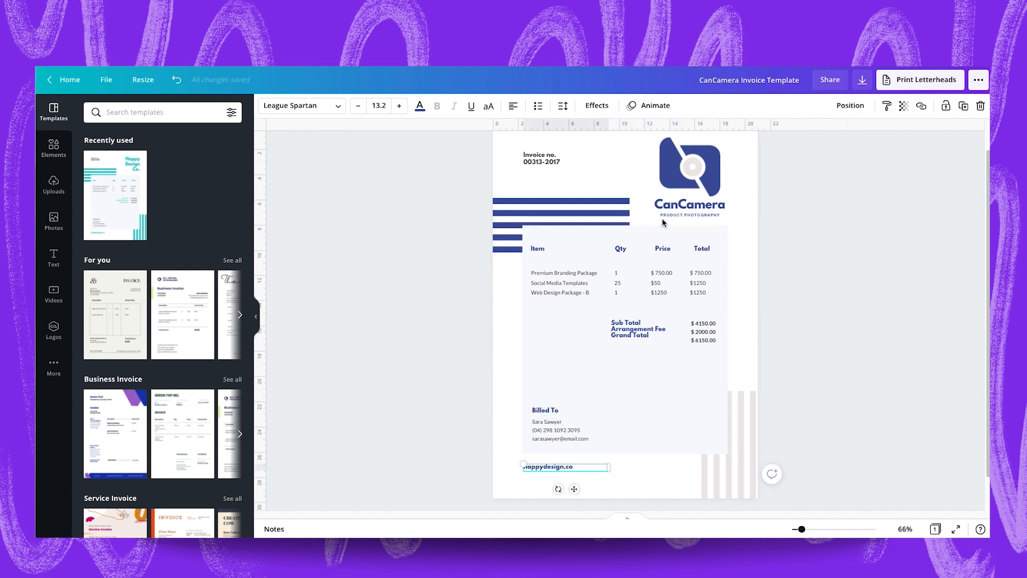
click(540, 160)
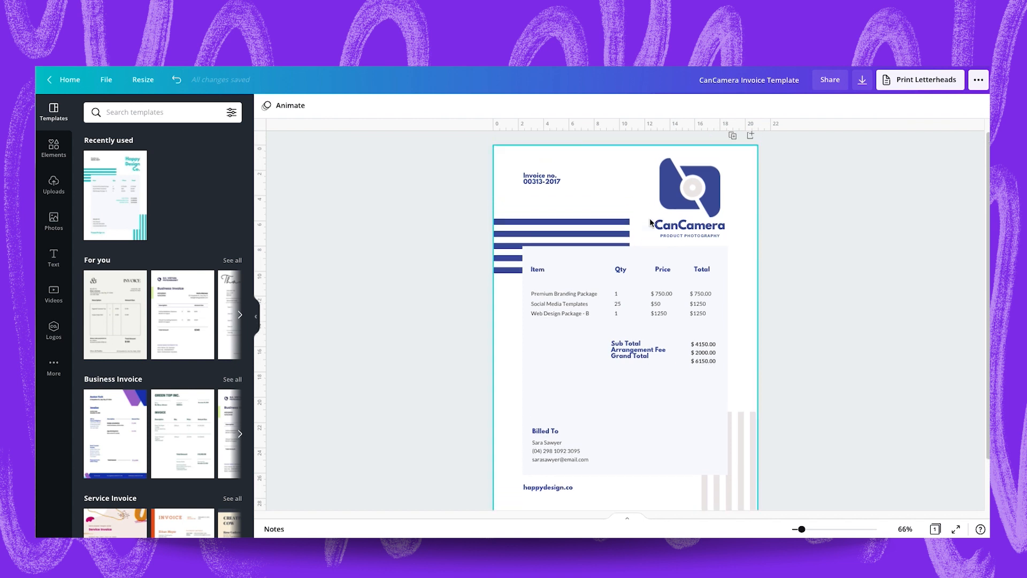
click(540, 178)
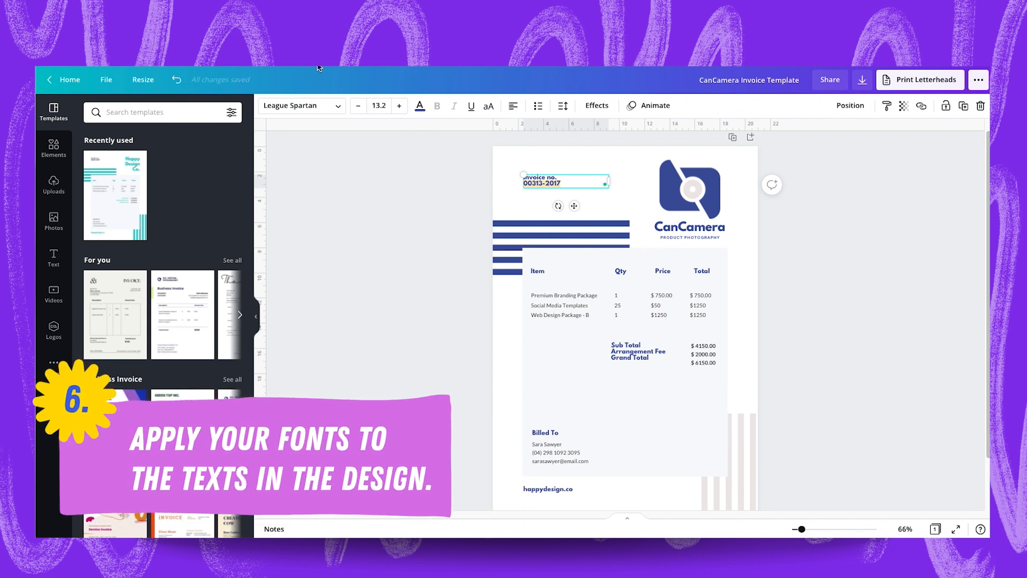
- Apply Aileron Regular to the invoice number, line items and Billed To details
click(298, 105)
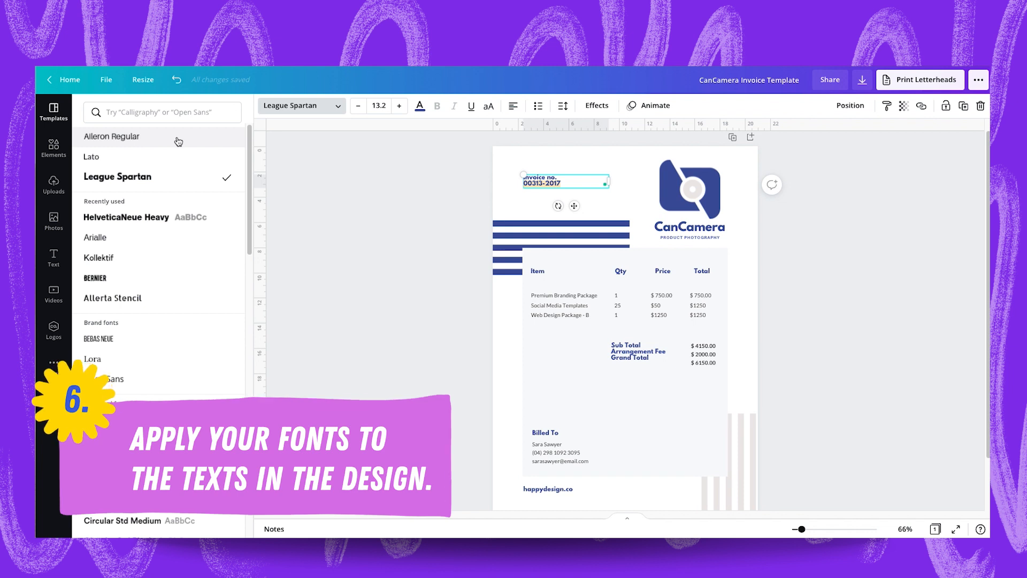
click(112, 137)
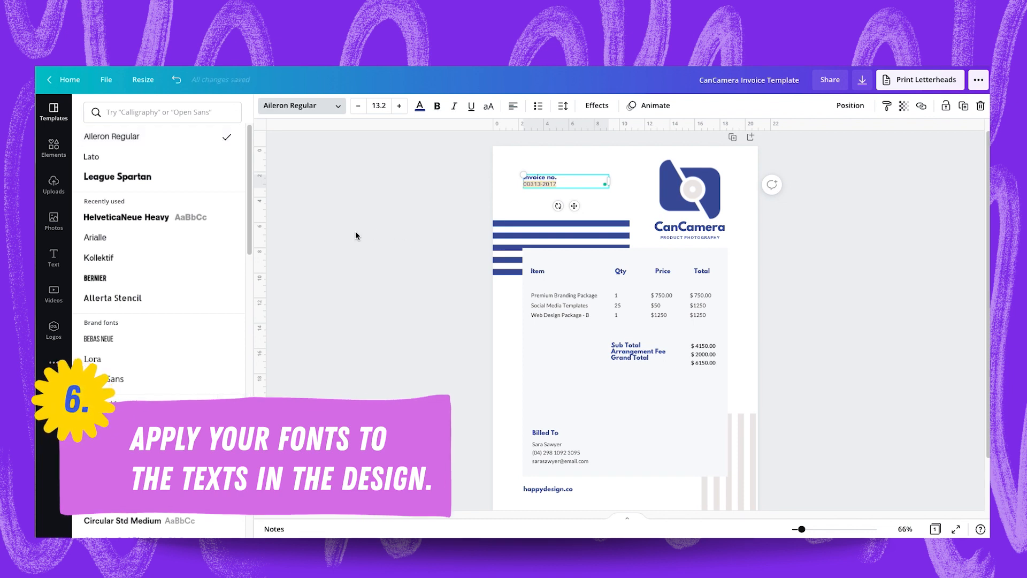
mouse_move(886, 106)
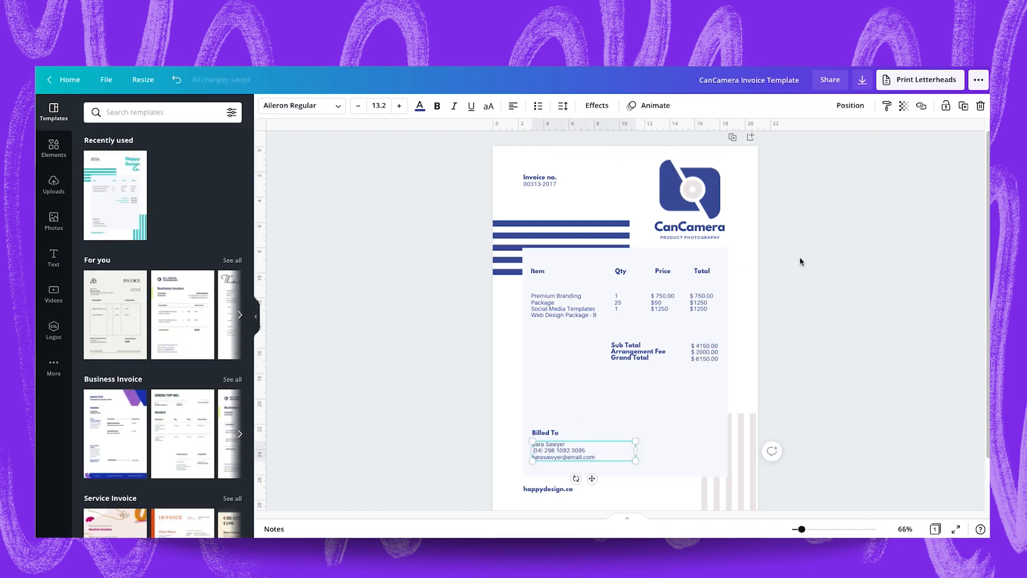
click(799, 261)
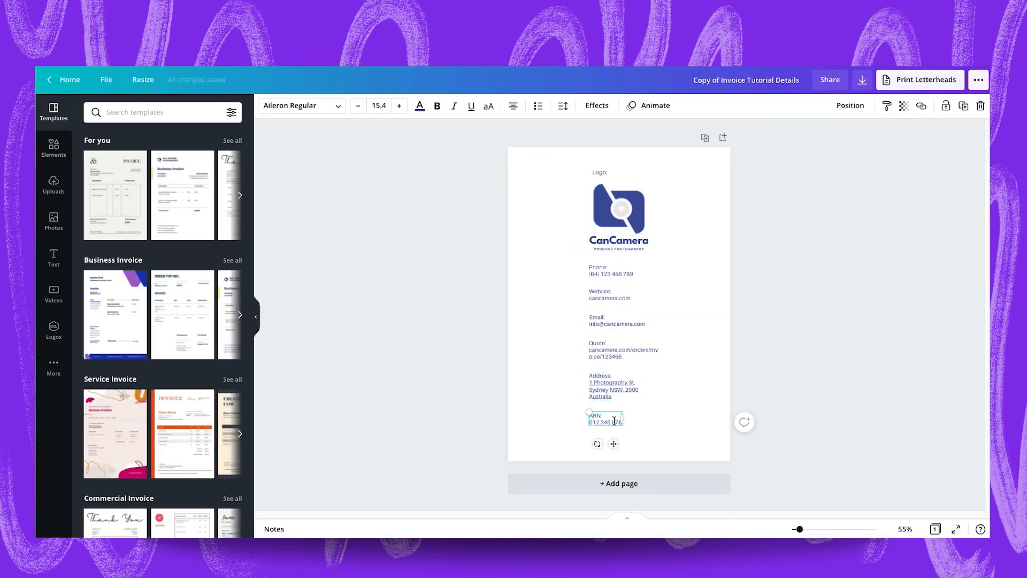
- Enter the ABN 012 345 678 below the invoice number
double_click(604, 422)
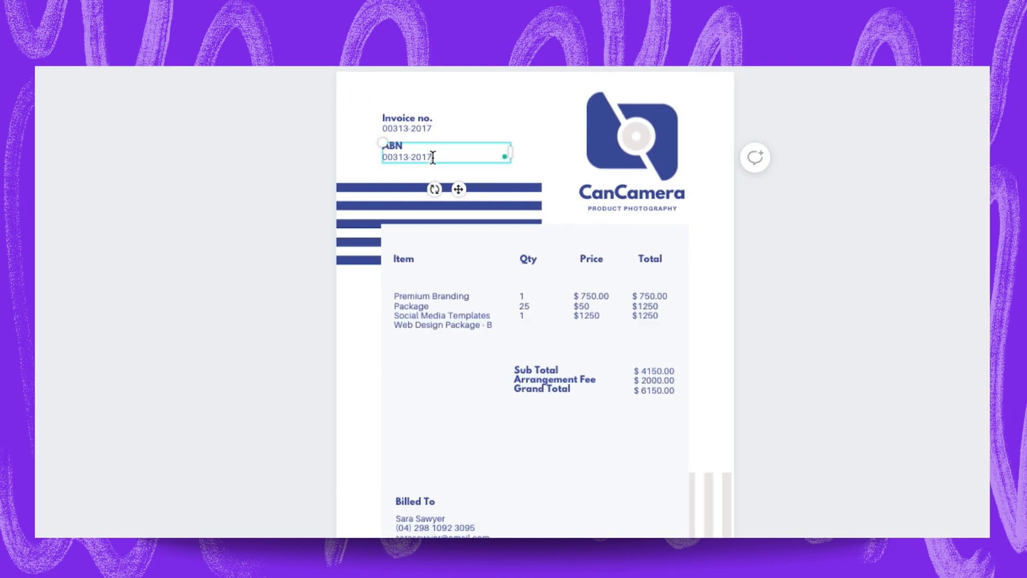
text(012 345 678)
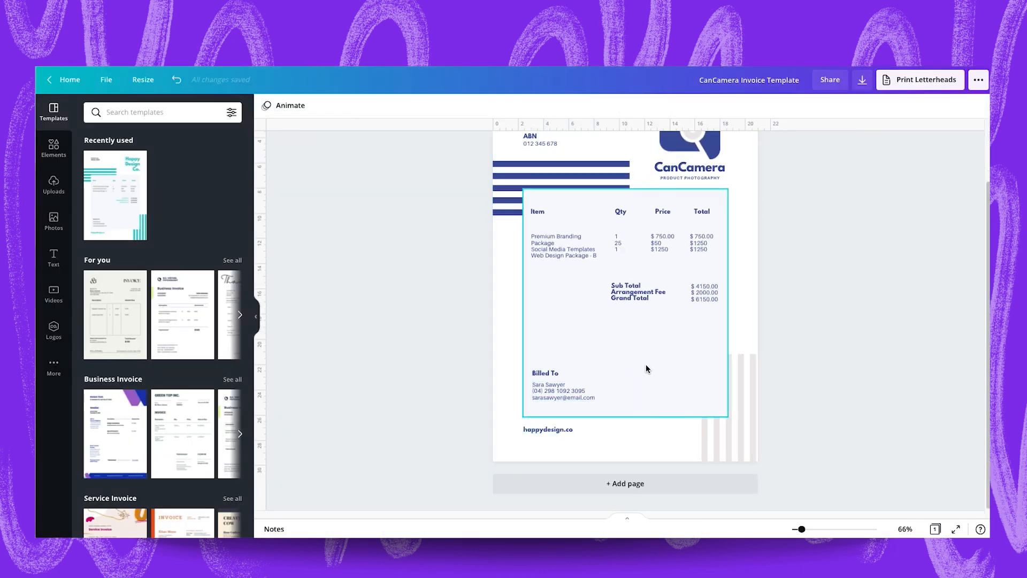
mouse_move(559, 342)
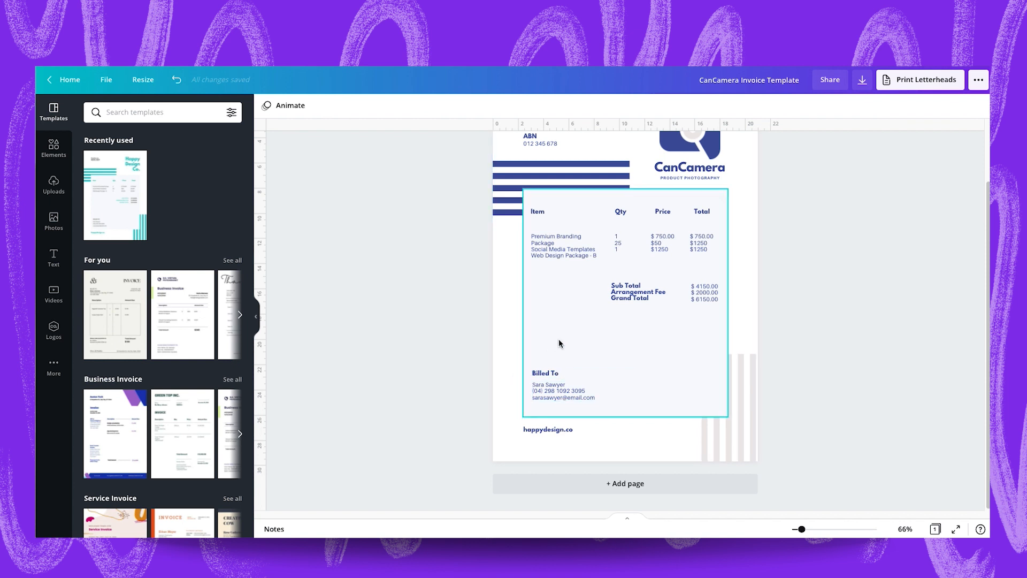
- Unlock the light table background panel and shorten it to end higher
click(565, 390)
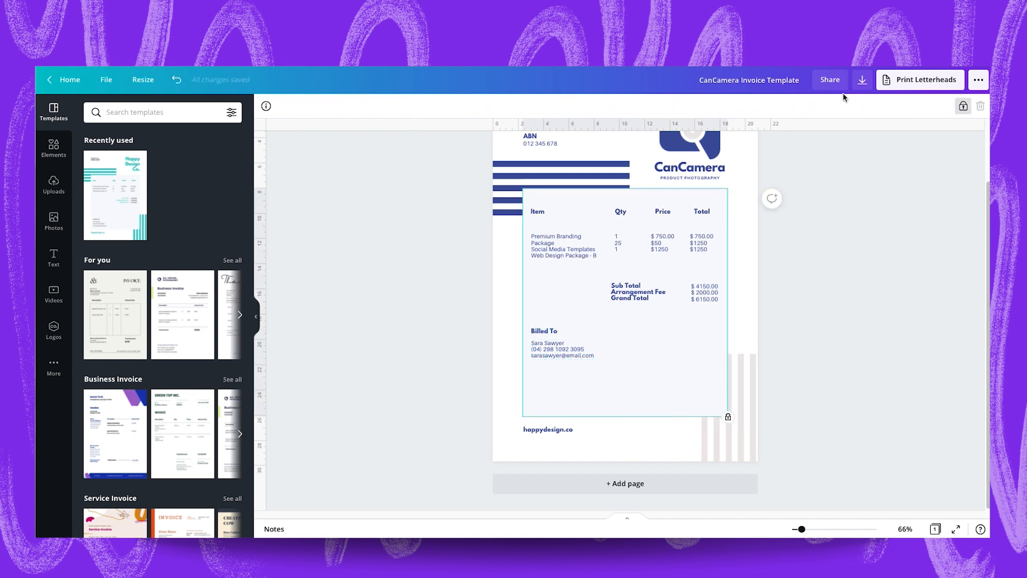
click(622, 295)
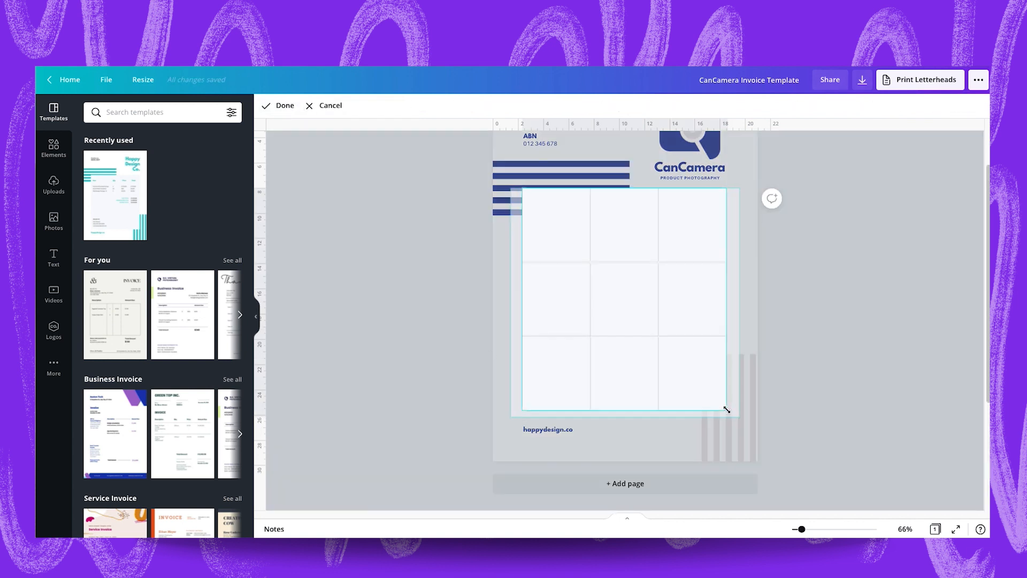
drag(726, 409, 726, 386)
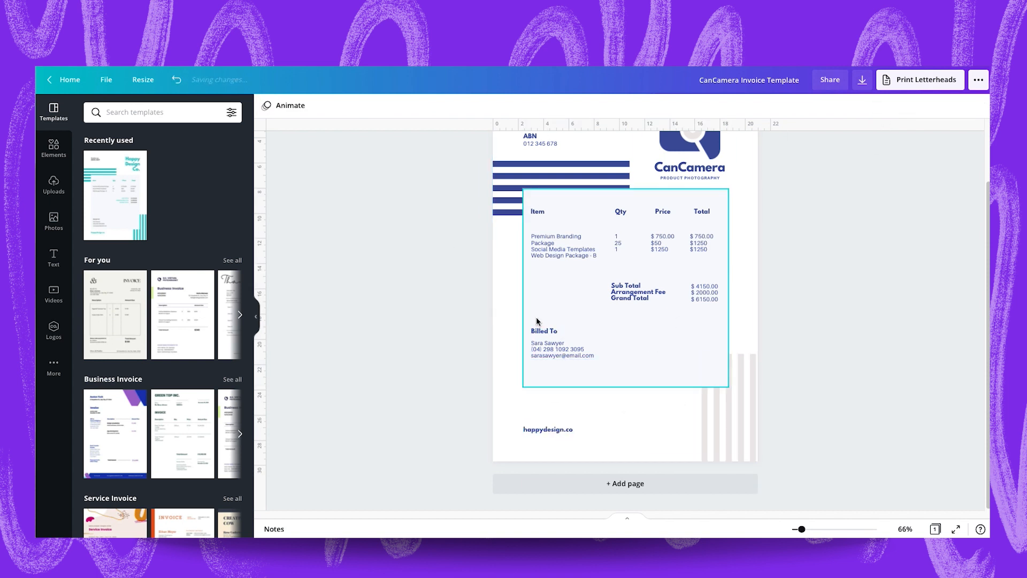
- Shift the Billed To details lower, then select the logo and item table
click(562, 361)
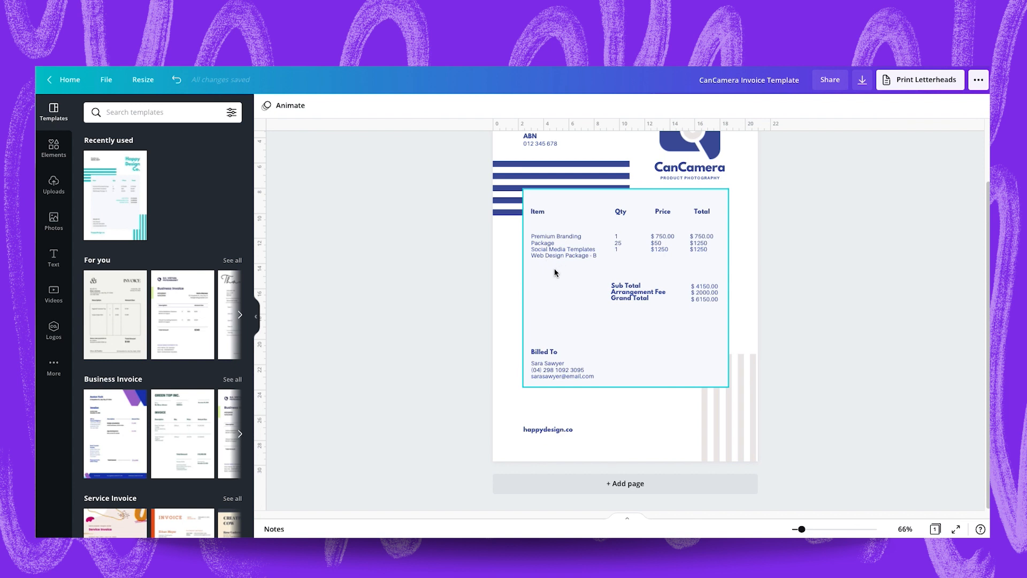
mouse_move(542, 316)
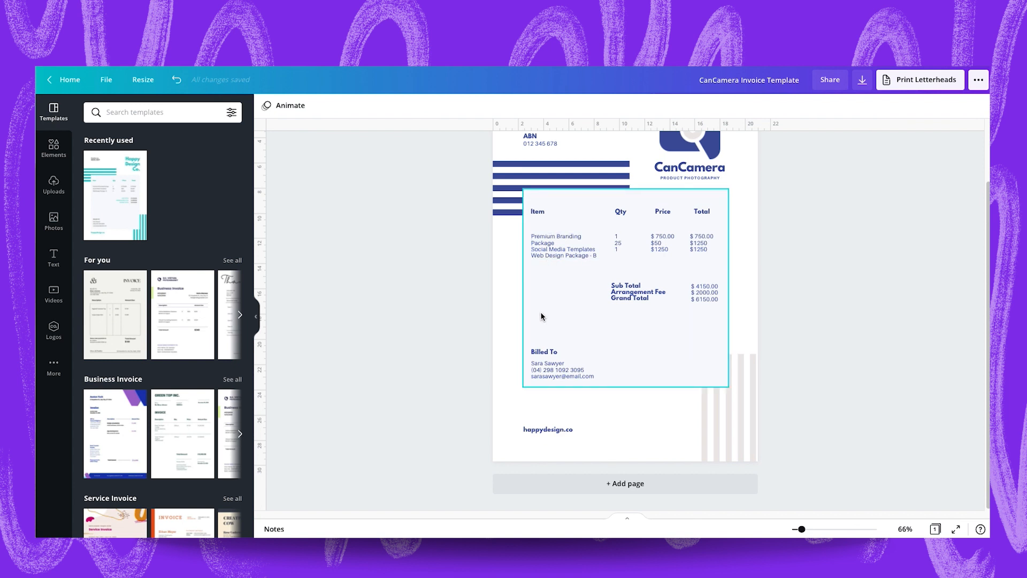
click(565, 247)
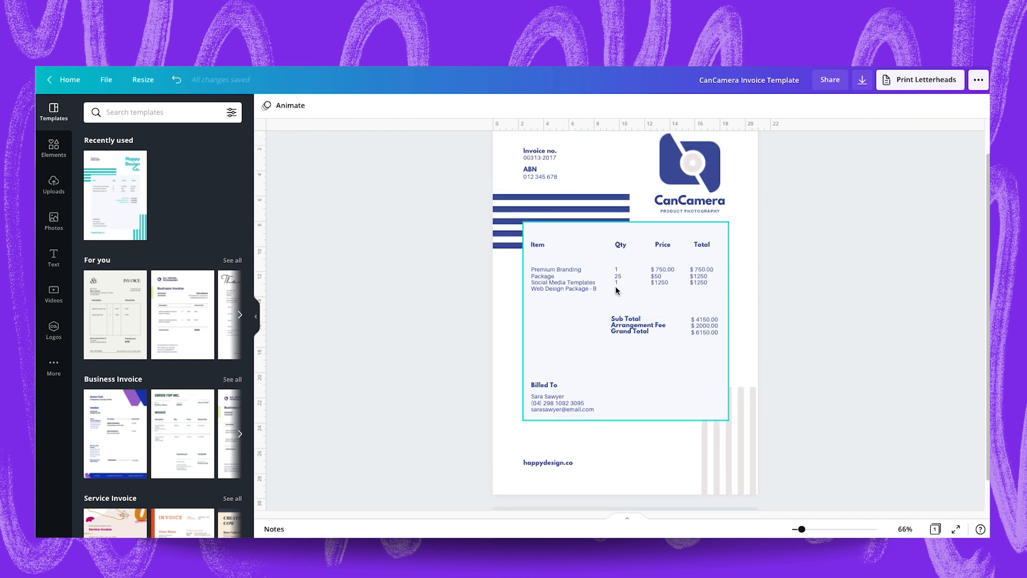
click(689, 172)
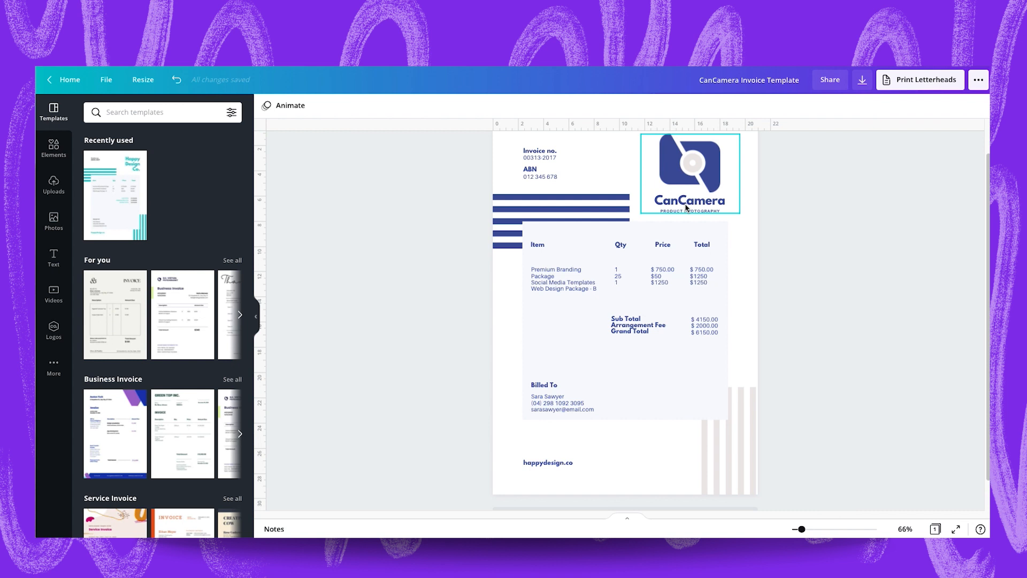
click(560, 295)
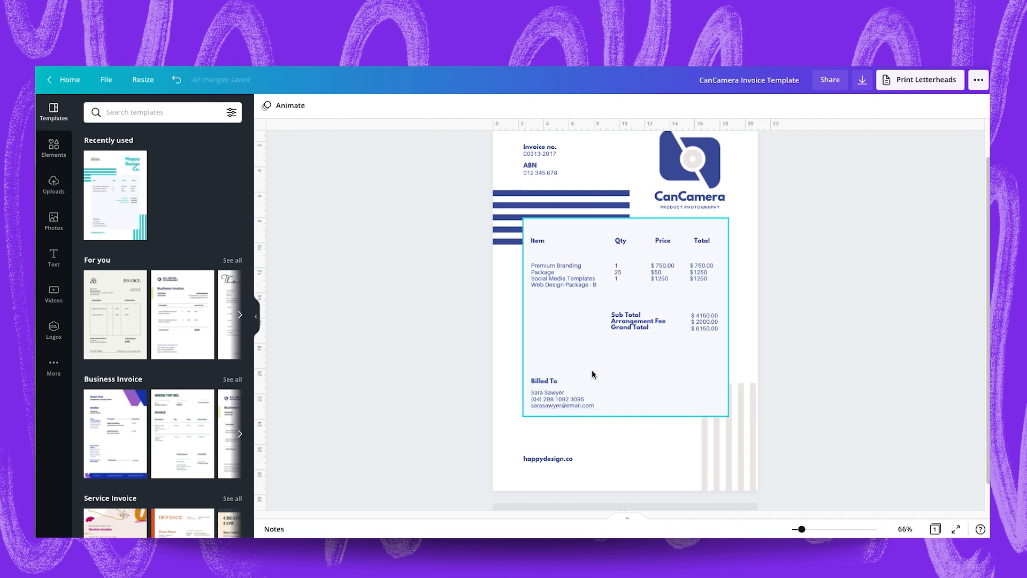
mouse_move(561, 301)
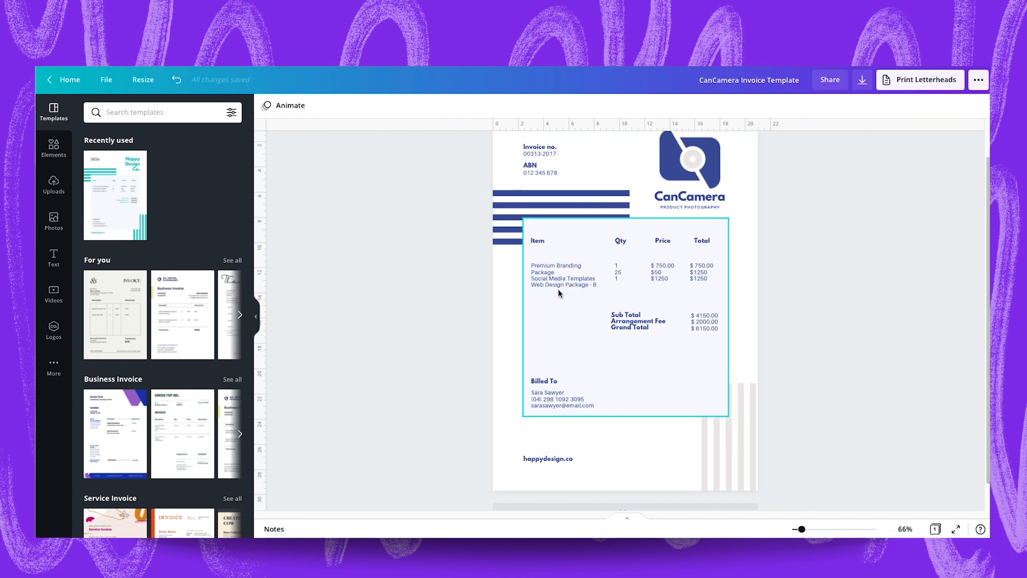
mouse_move(535, 306)
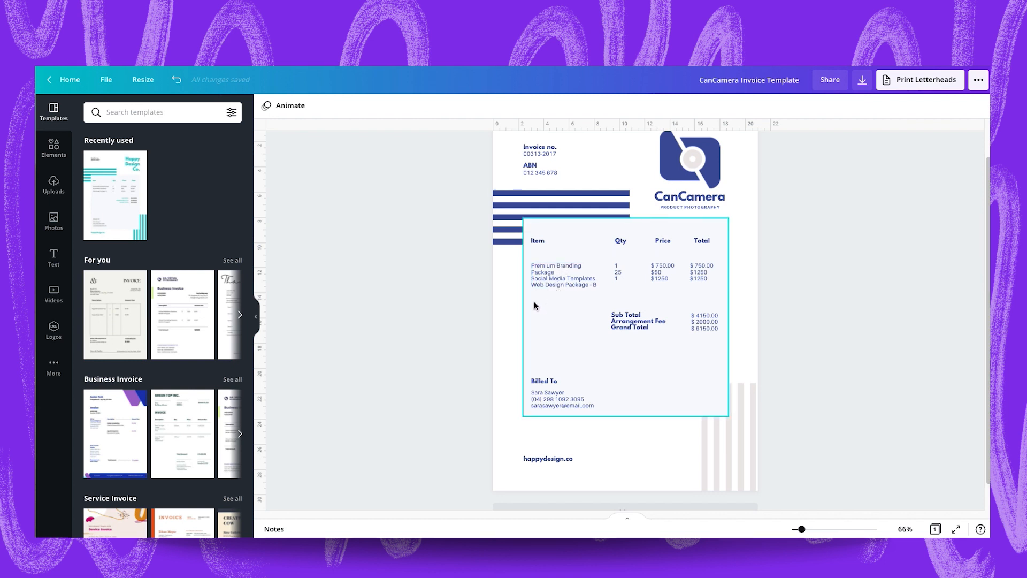
mouse_move(536, 339)
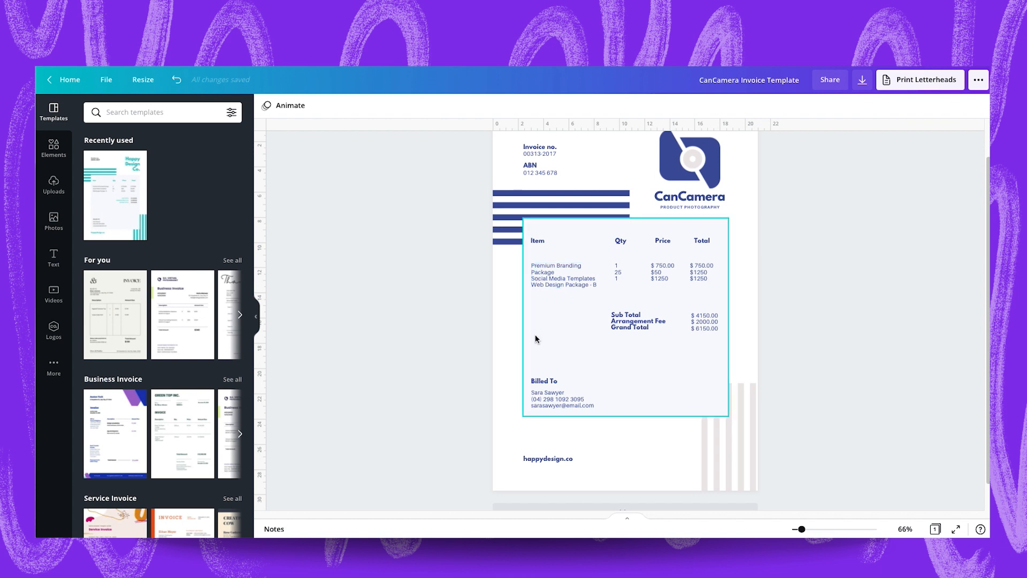
click(565, 271)
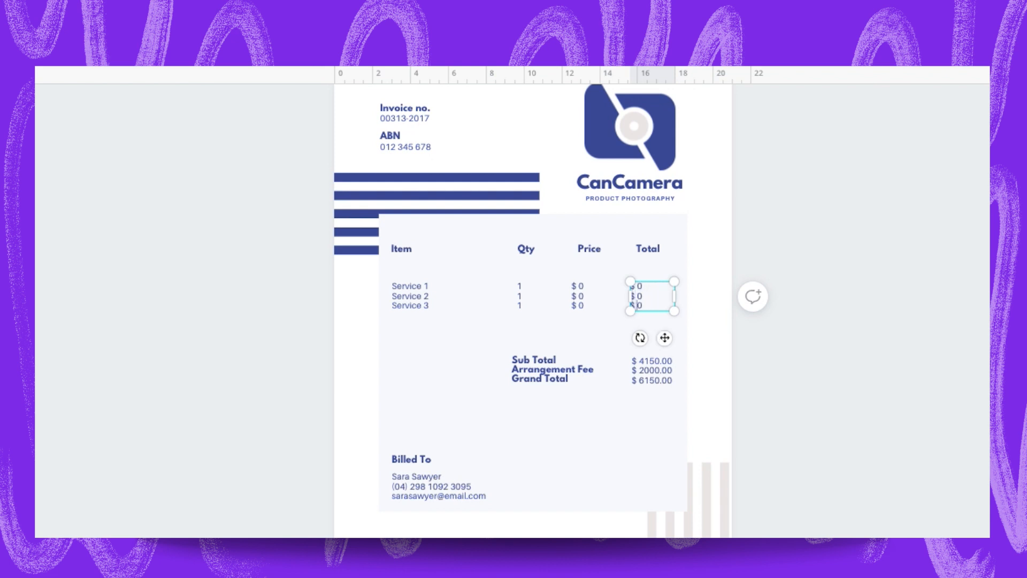
- Set the Total column amounts to $0, including Sub Total and Grand Total
click(654, 361)
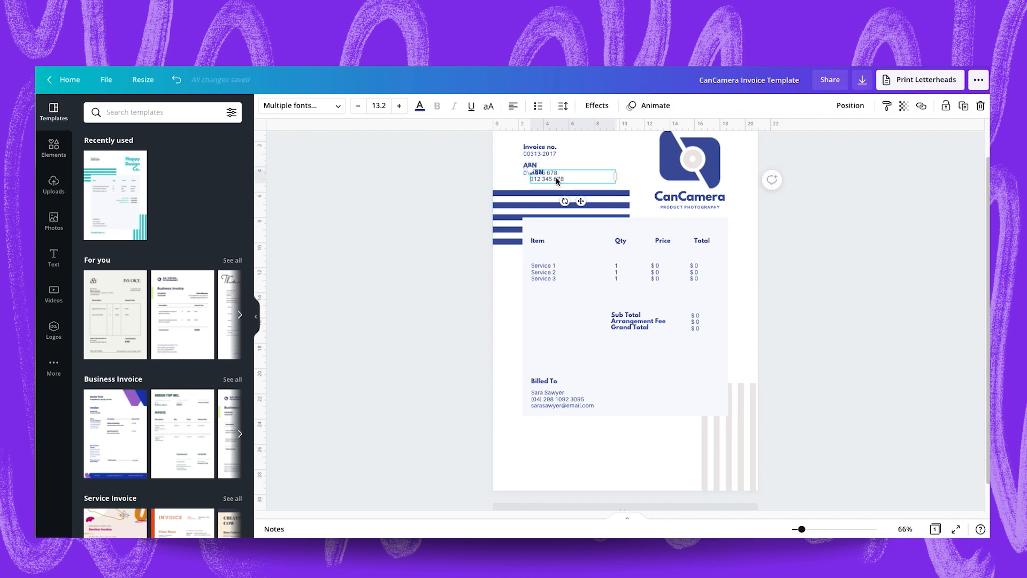
- Move a copy of the ABN text box below the item table and retype it as Phone
drag(569, 178, 568, 435)
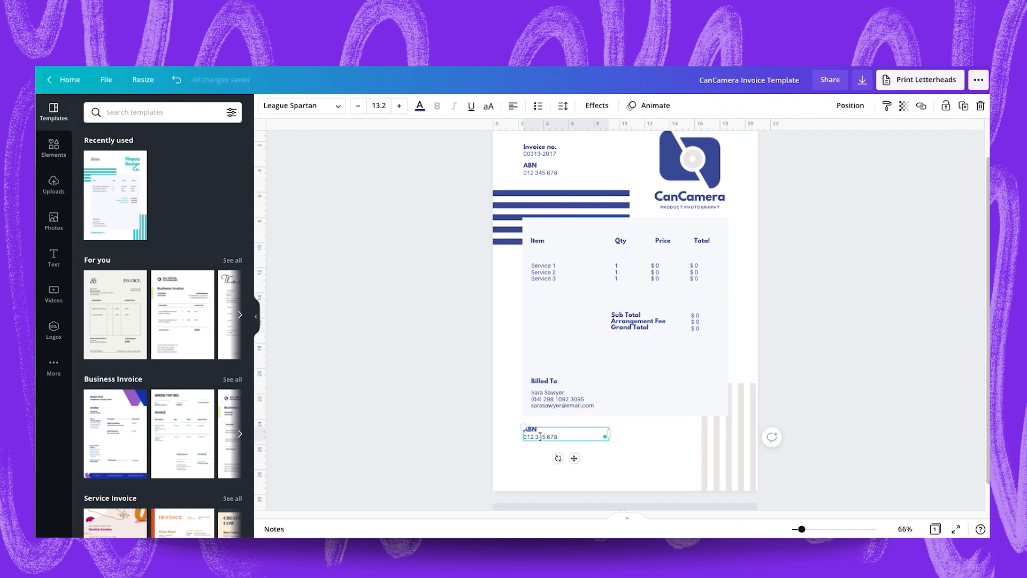
text(Phone)
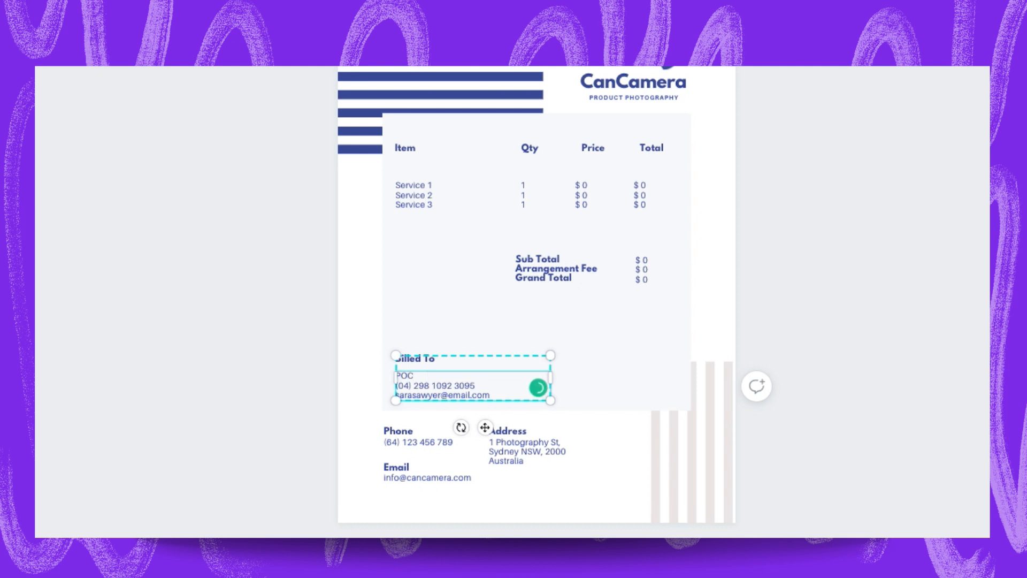
key(Backspace)
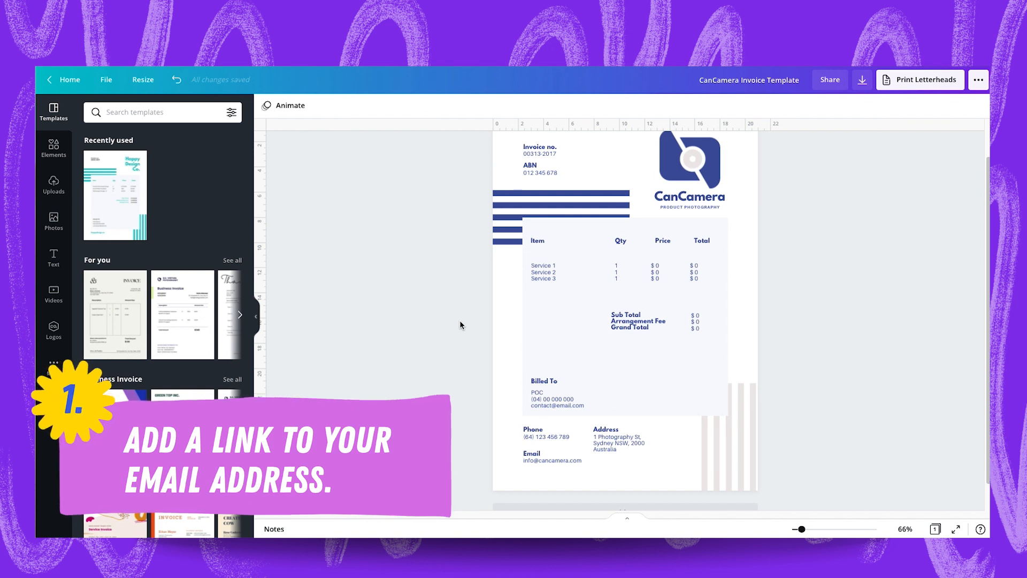
click(565, 460)
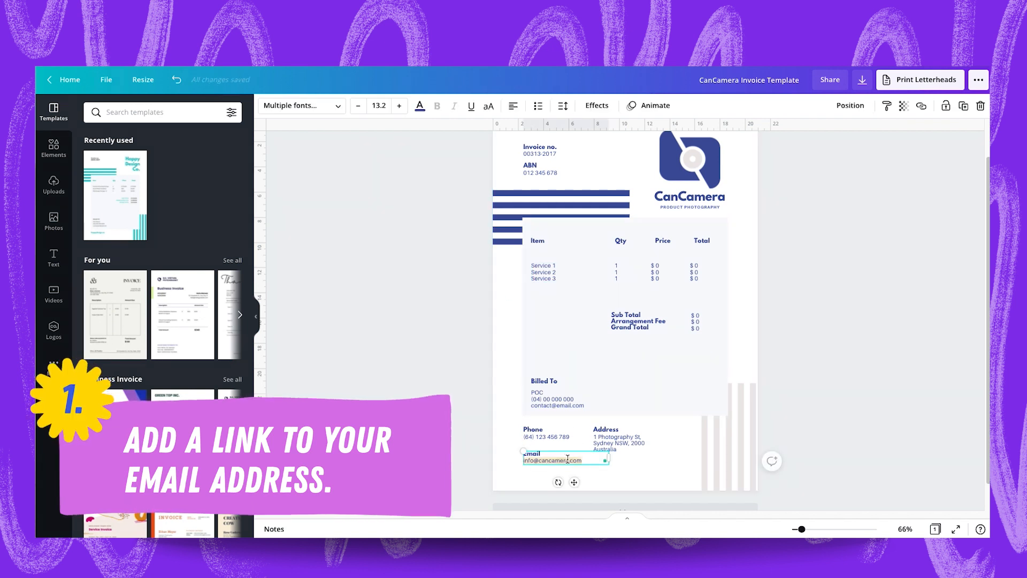
click(921, 105)
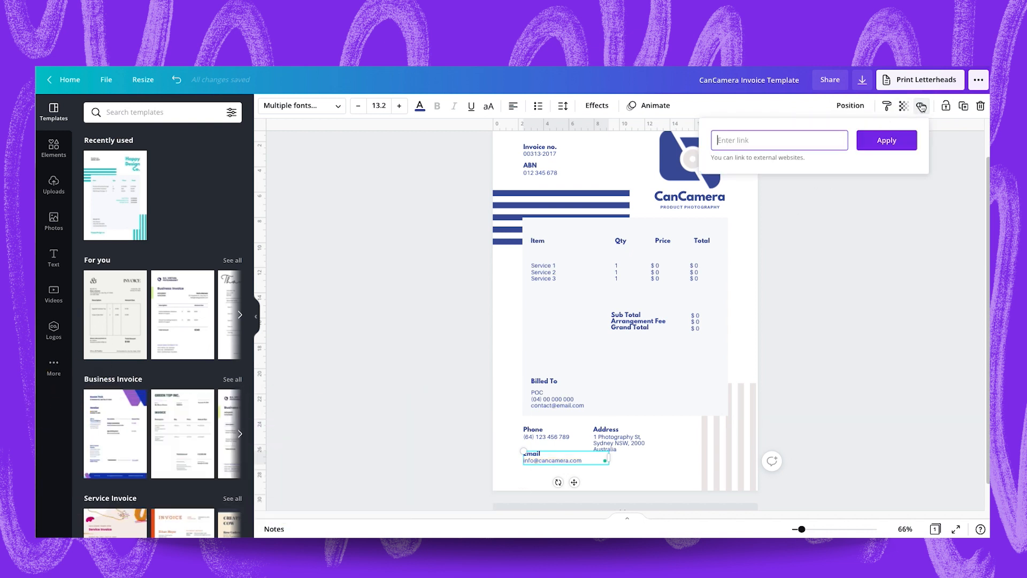
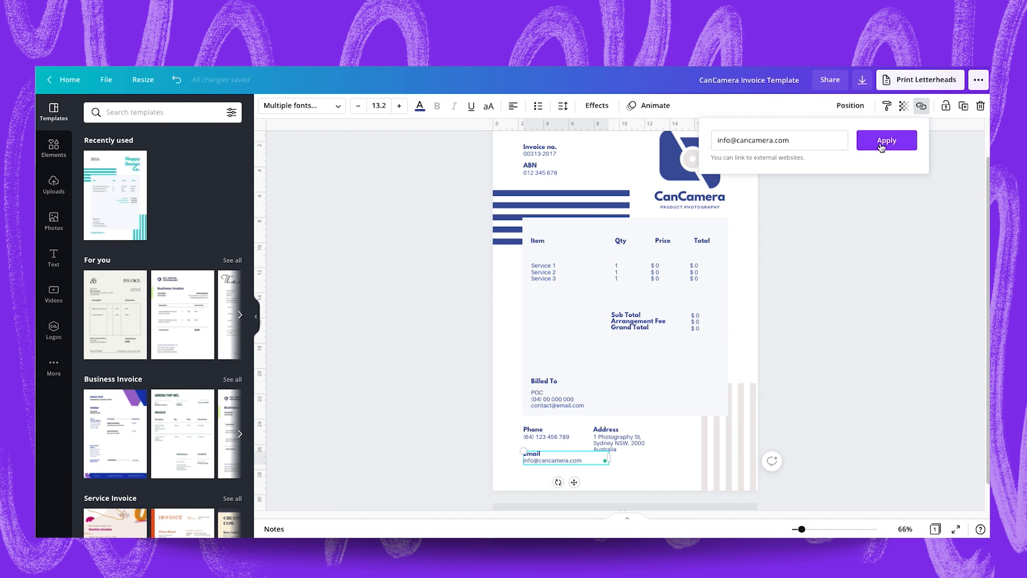
click(886, 140)
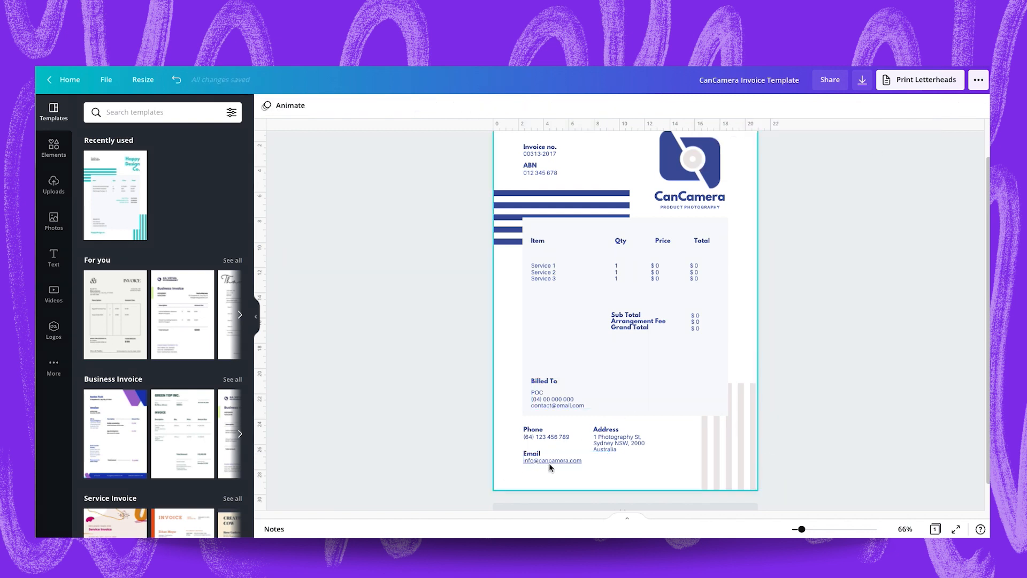
click(551, 436)
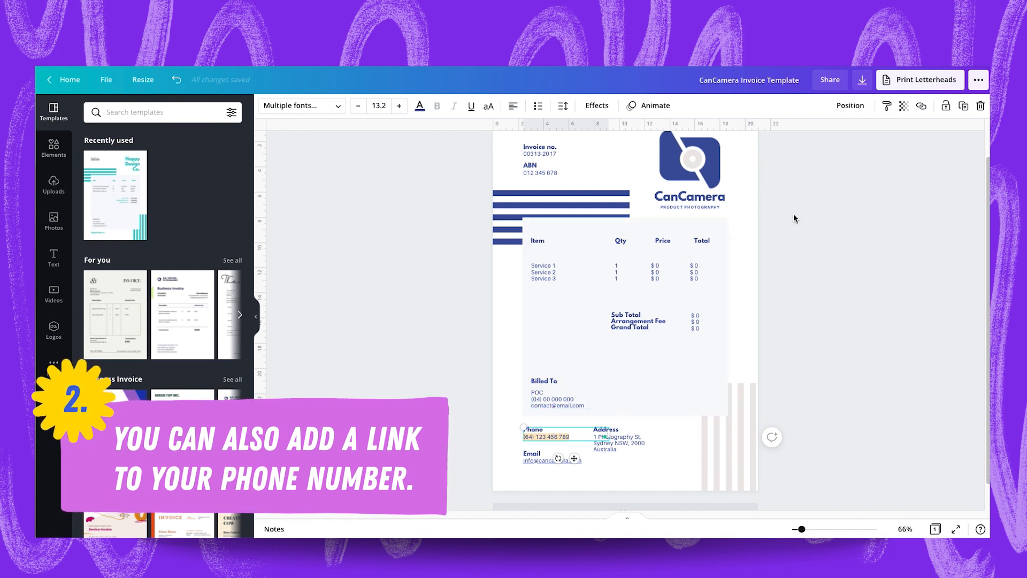
click(921, 106)
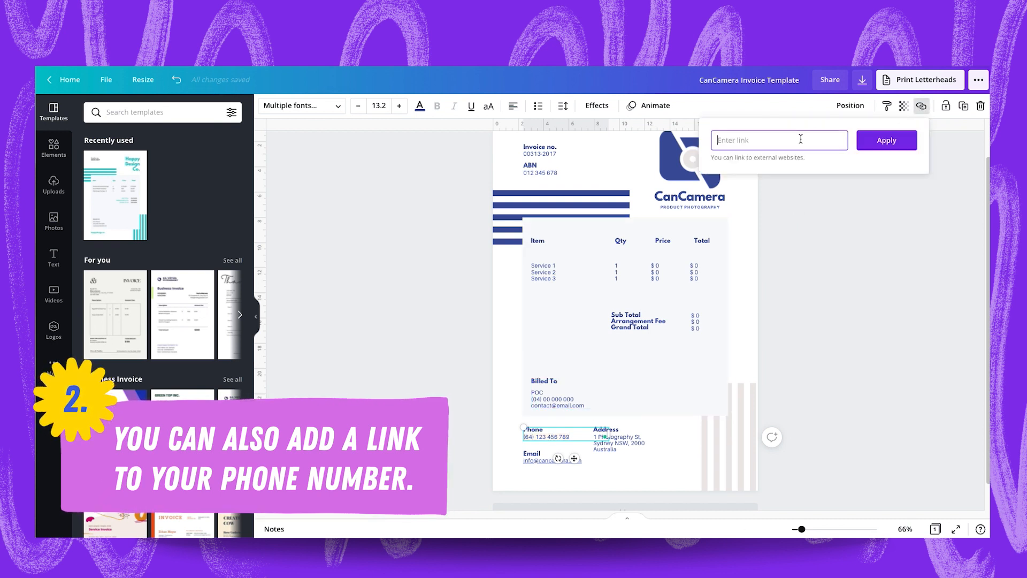
text((64) 123 456 789)
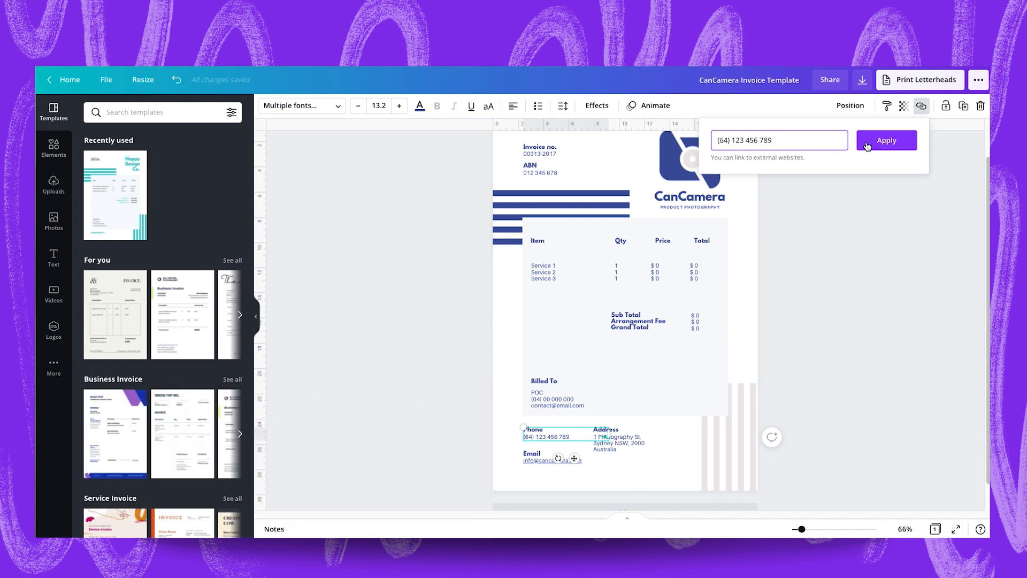
click(886, 140)
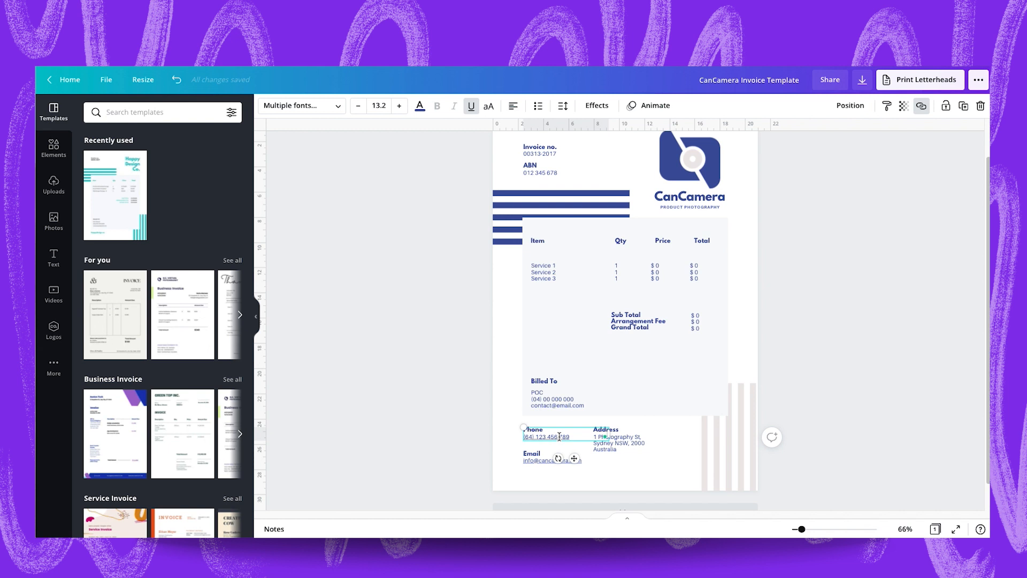
click(688, 167)
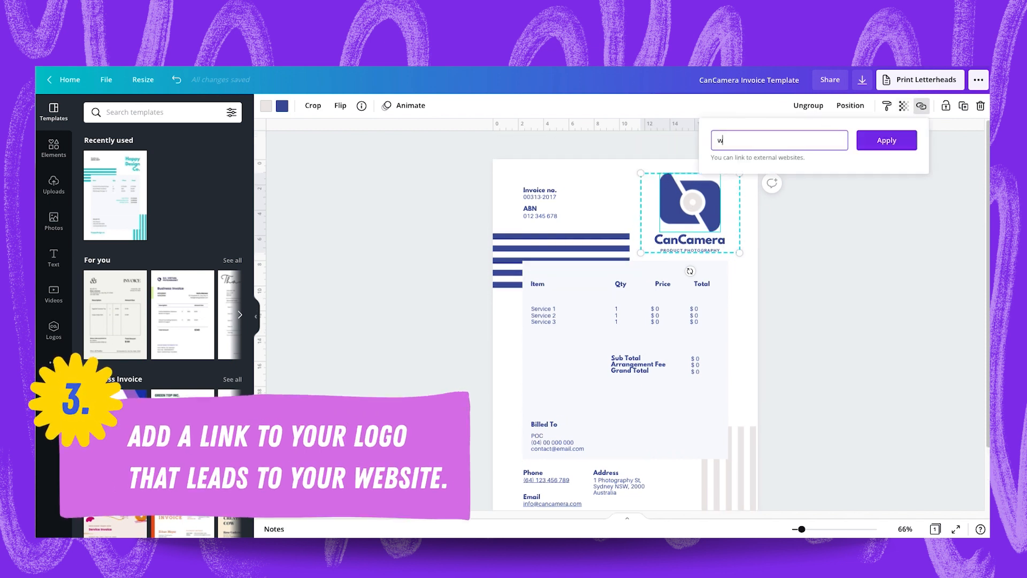
- Enter the CanCamera website address as the logo's link
text(ww.canca)
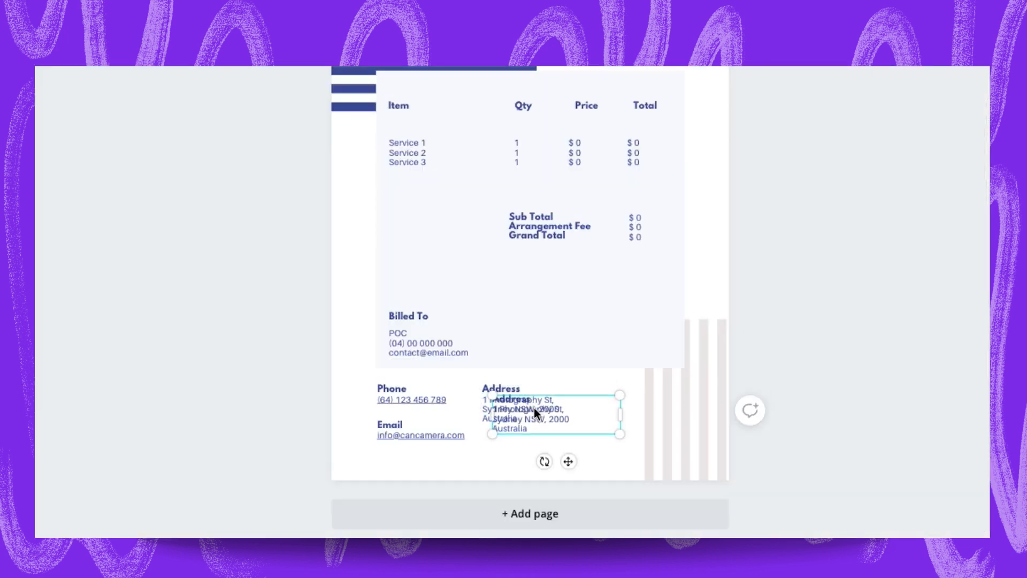
- Place a copied heading below the address, retype it 'View your initial quote', and start linking it
drag(554, 412, 555, 445)
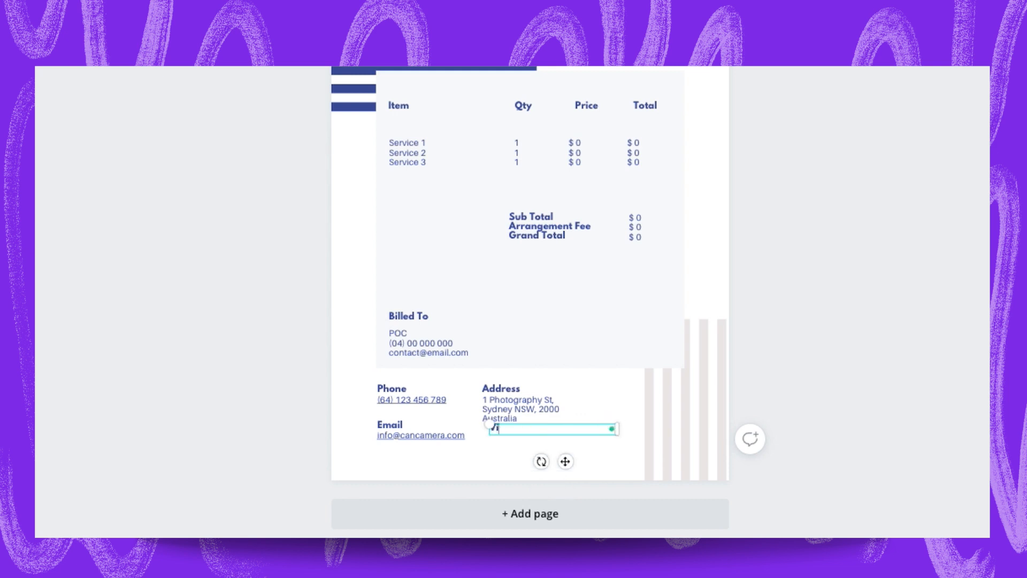
text(View your initial quote)
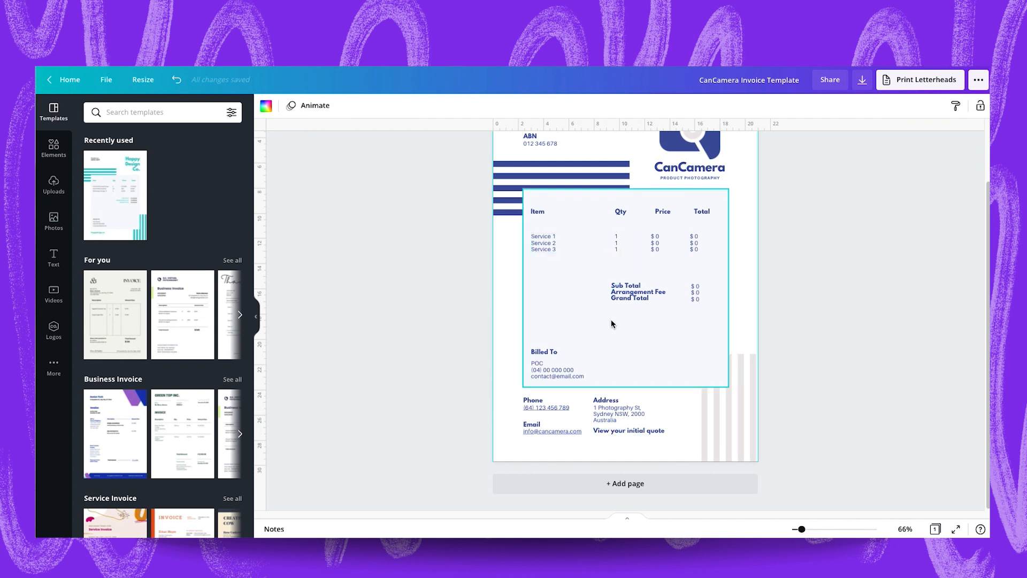
click(627, 430)
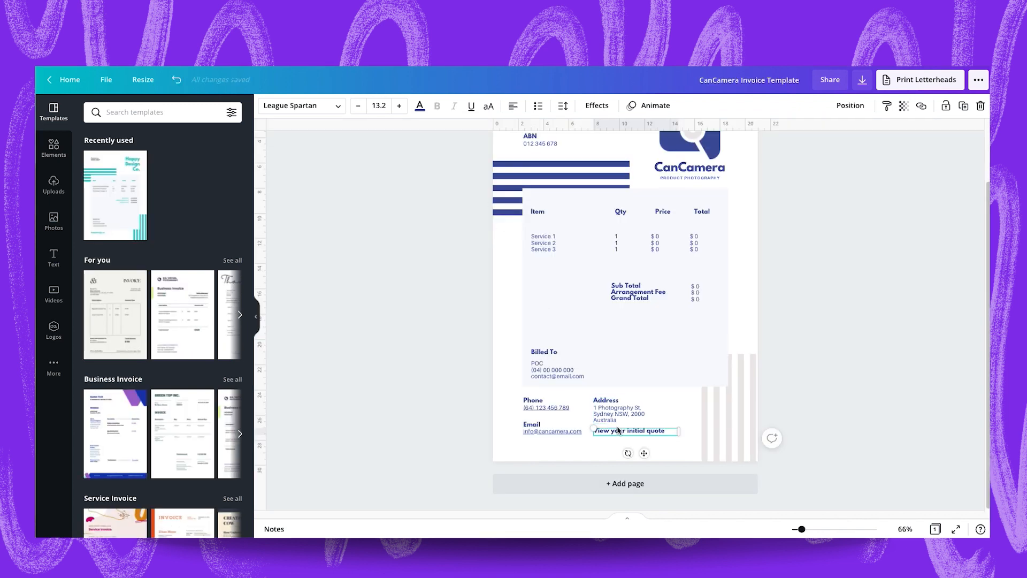
click(921, 106)
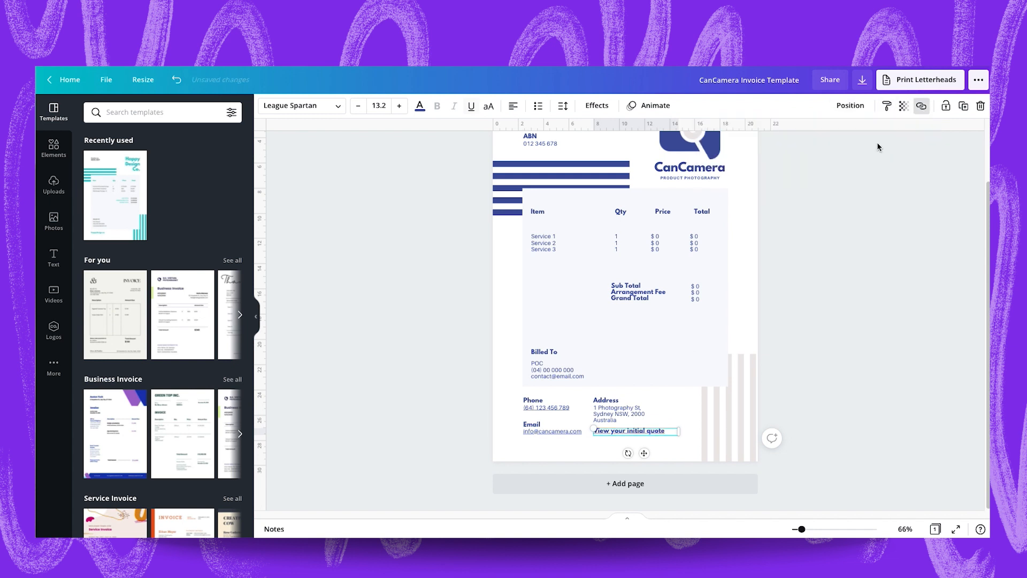
click(470, 105)
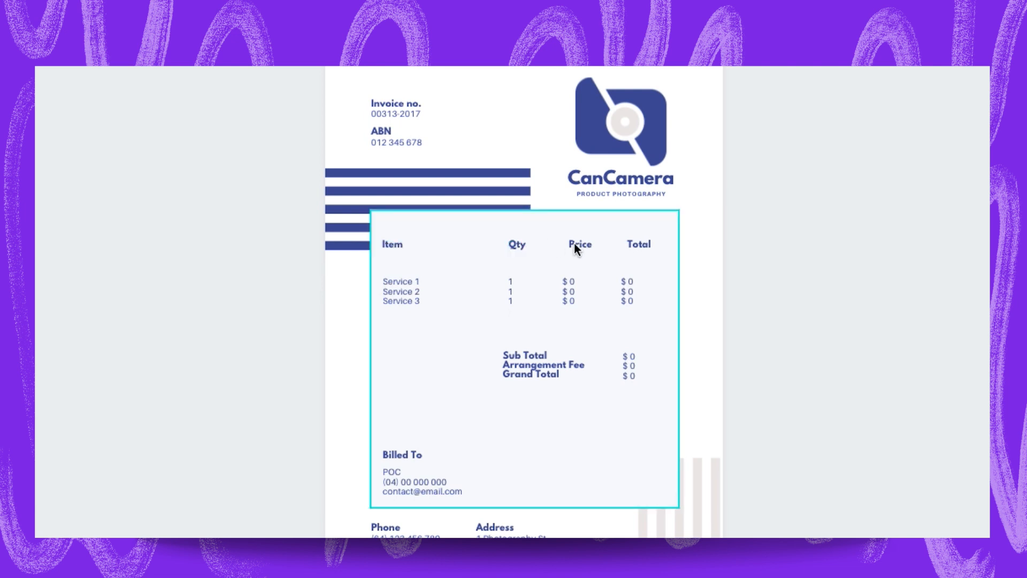
click(391, 244)
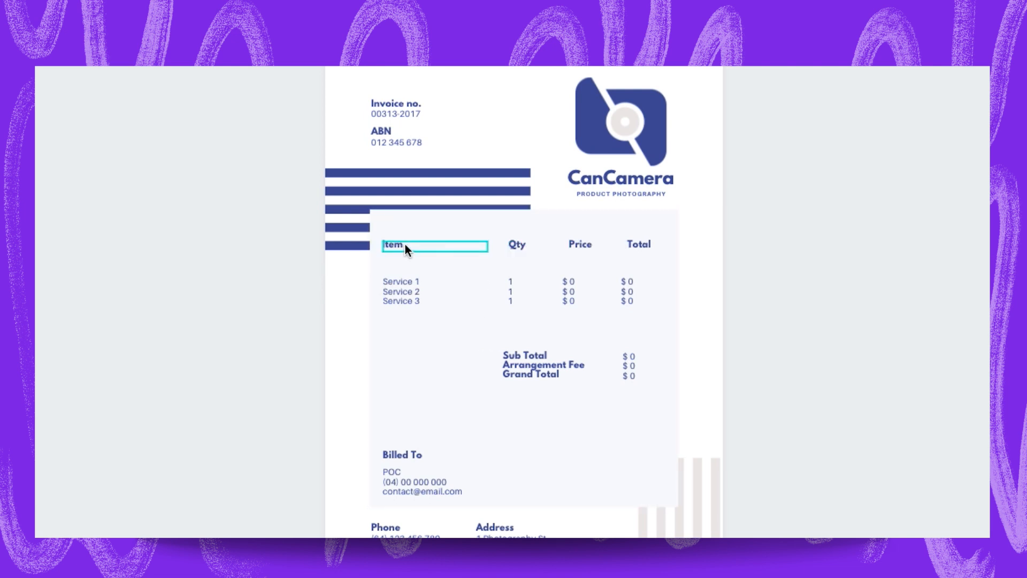
click(554, 365)
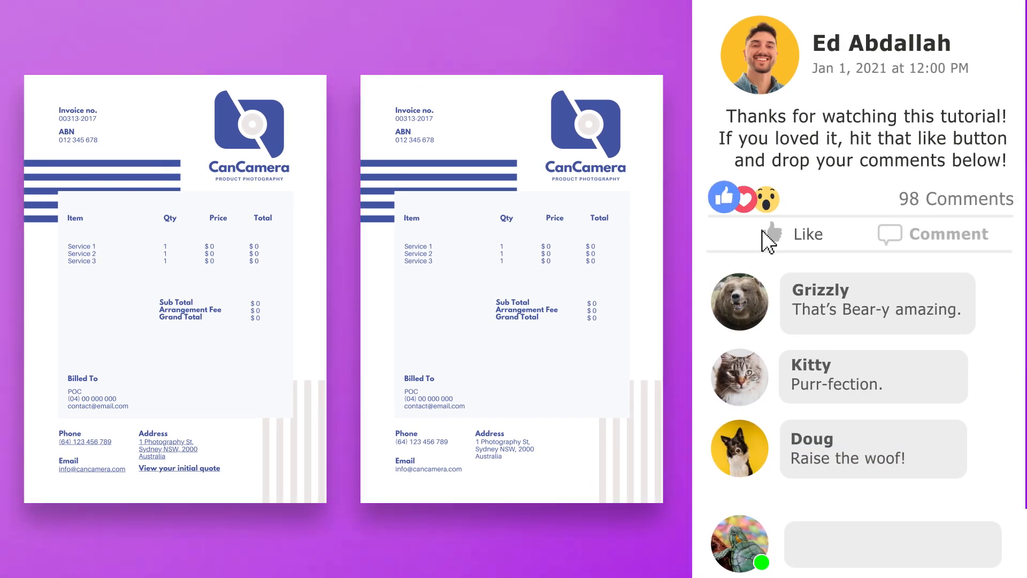
click(793, 233)
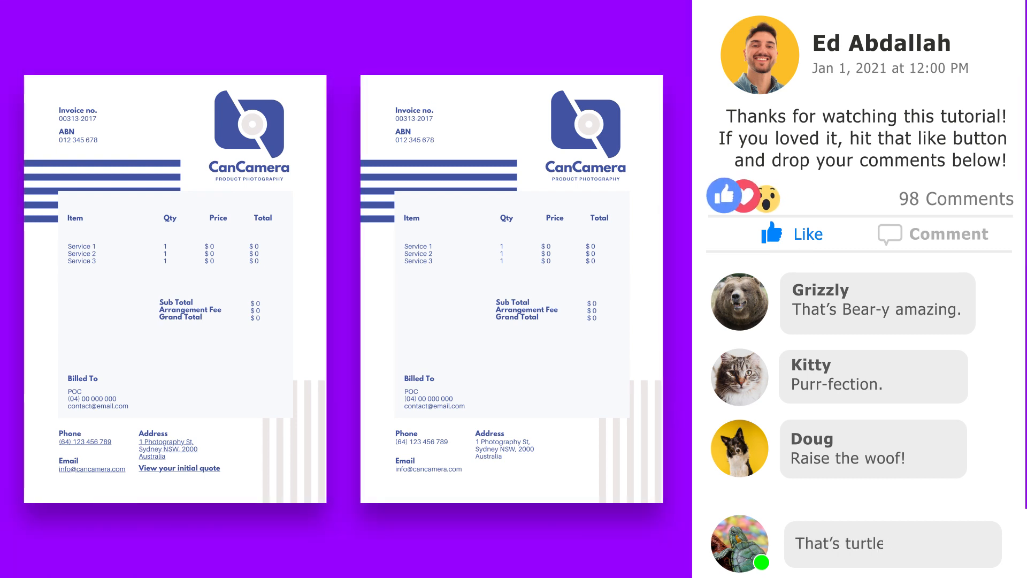